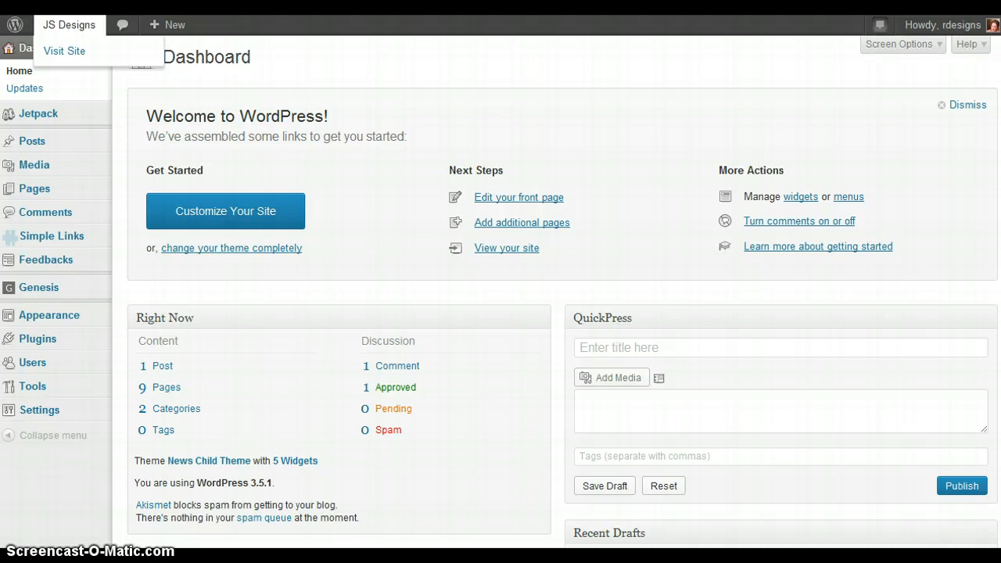
{"action": "mouse_move", "coordinate": [384, 70]}
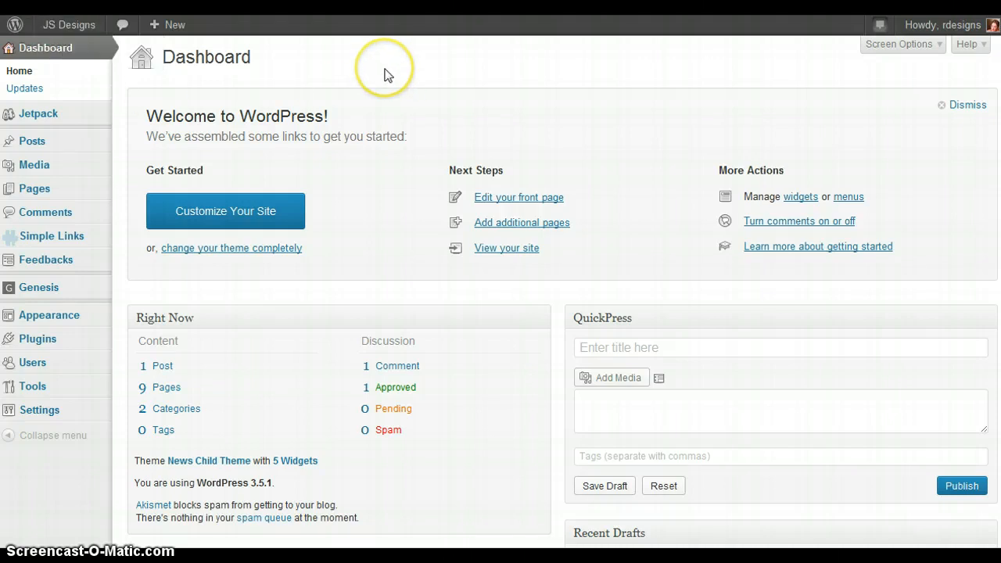
{"action": "mouse_move", "coordinate": [181, 97]}
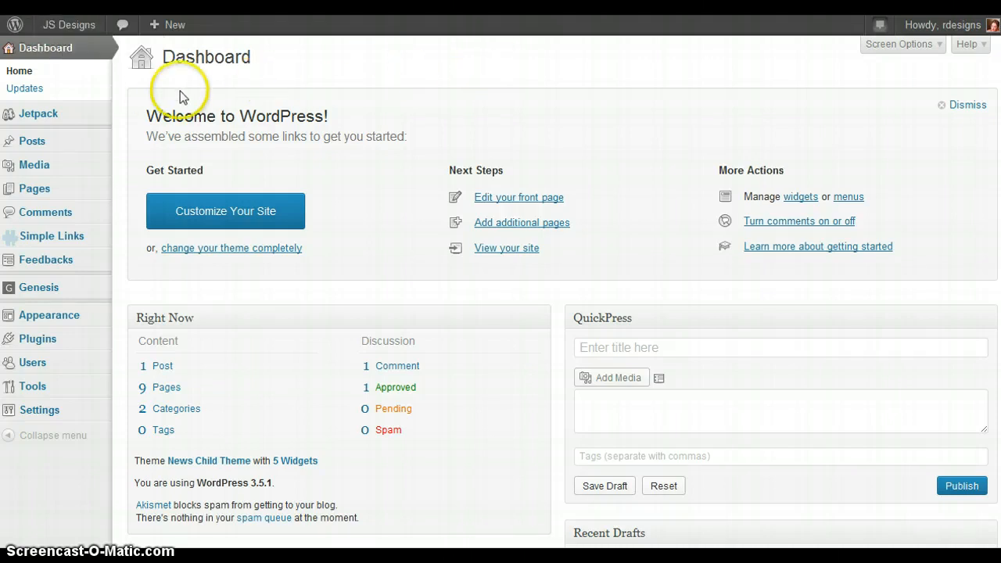
{"action": "mouse_move", "coordinate": [825, 444]}
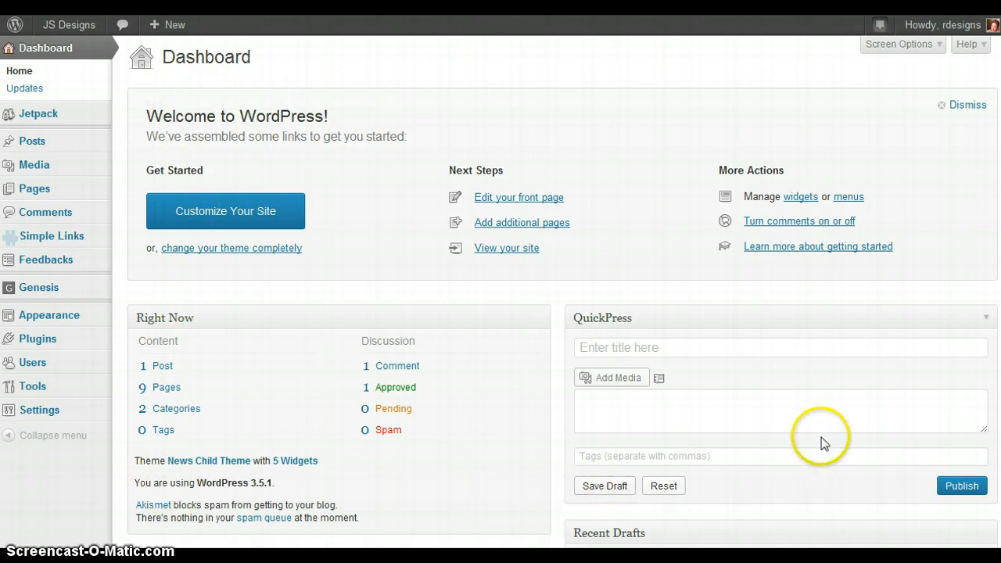
{"action": "mouse_move", "coordinate": [188, 376]}
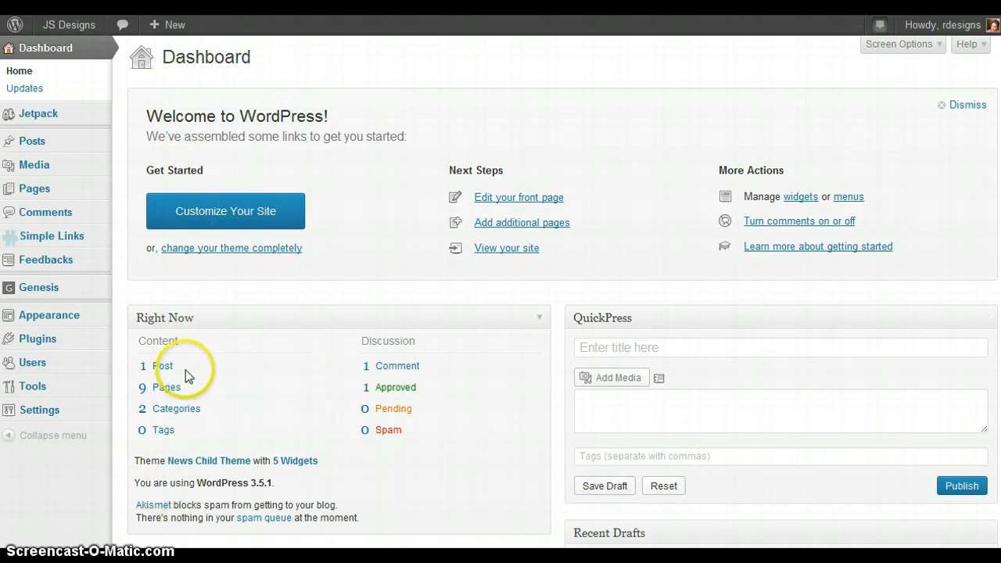
{"action": "mouse_move", "coordinate": [162, 430]}
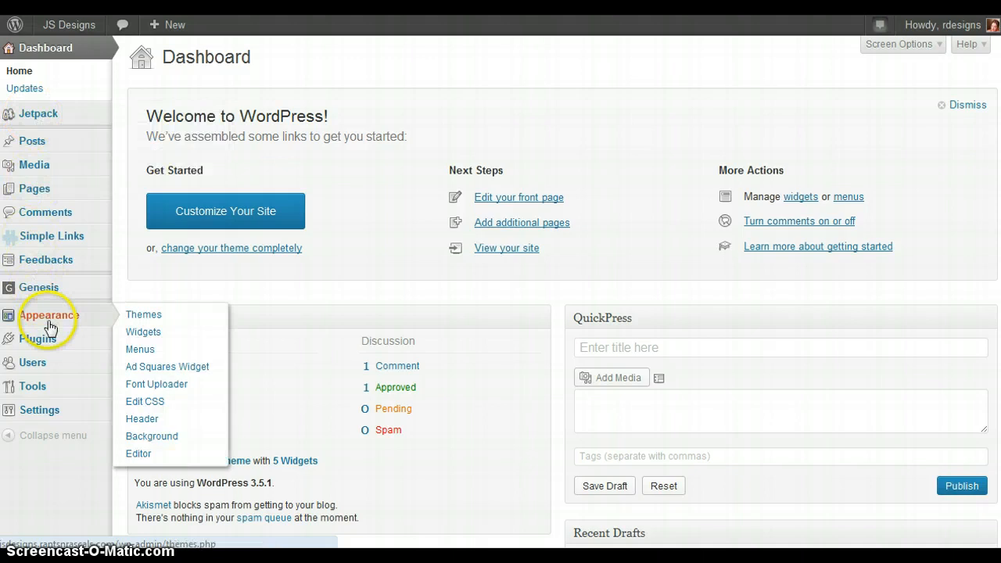
{"action": "mouse_move", "coordinate": [144, 331]}
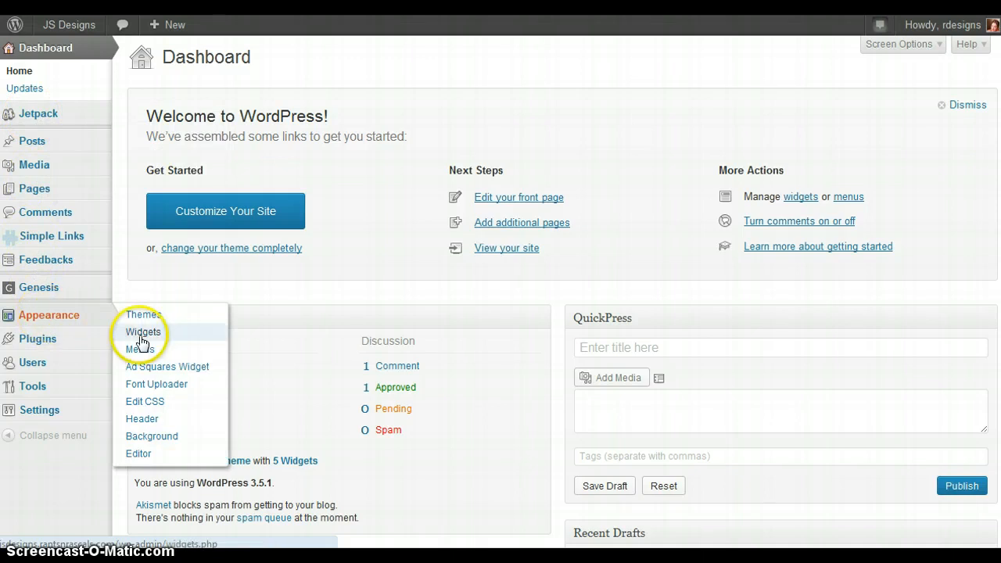
Go to Appearance > Widgets to list available widgets and the theme's widget areas
{"action": "left_click", "coordinate": [144, 332]}
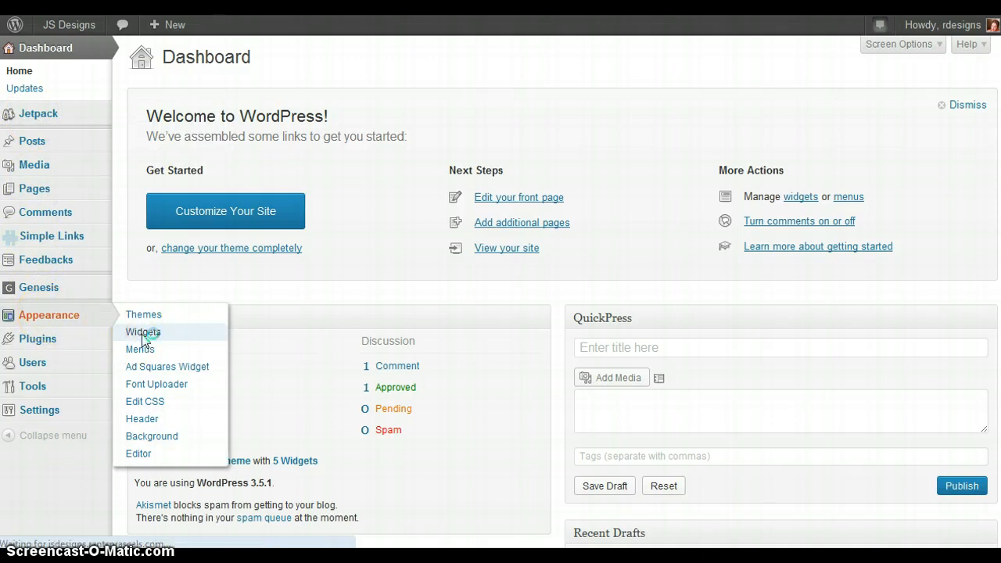
{"action": "left_click", "coordinate": [144, 332]}
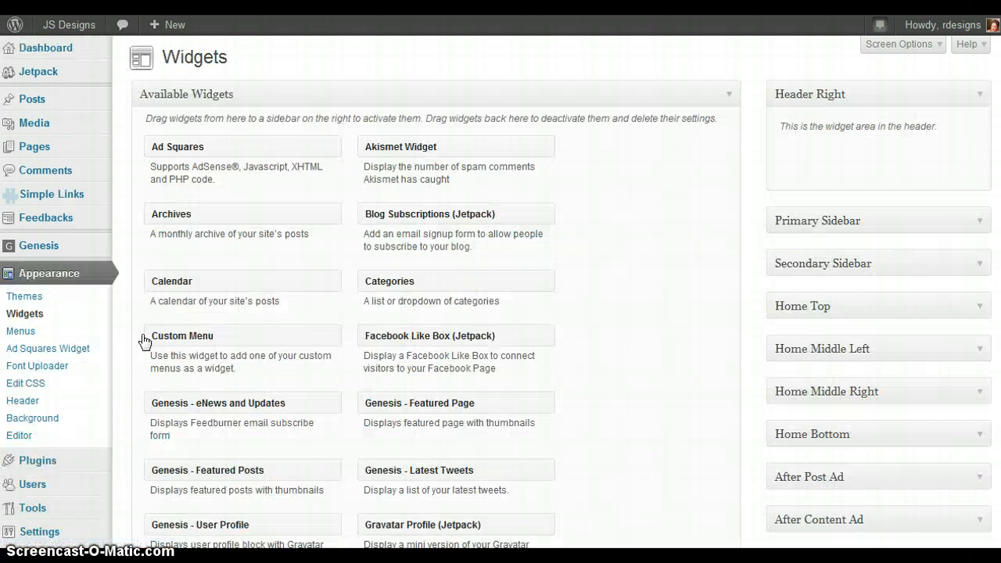
{"action": "scroll", "scroll_direction": "down", "scroll_amount": 3}
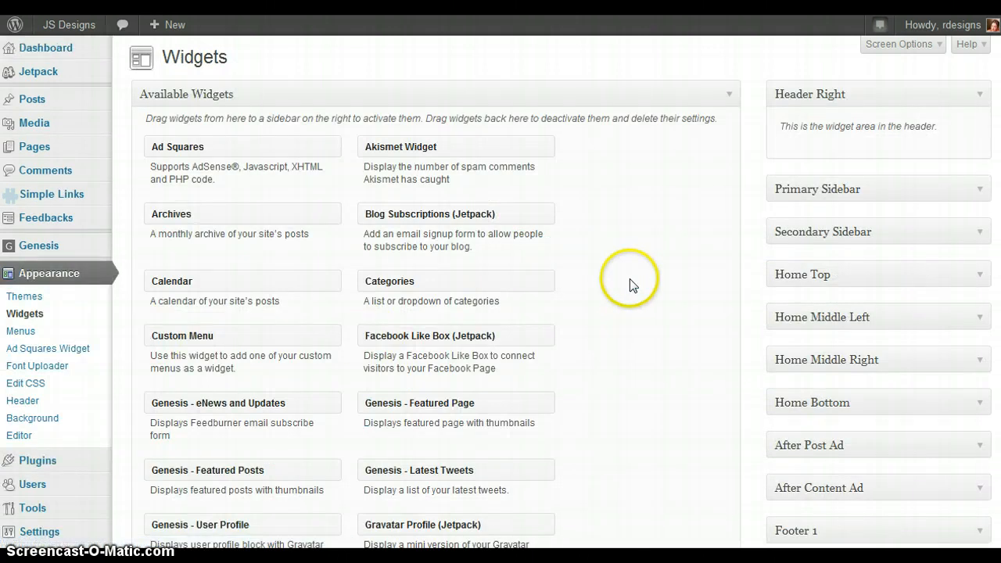
{"action": "mouse_move", "coordinate": [382, 260]}
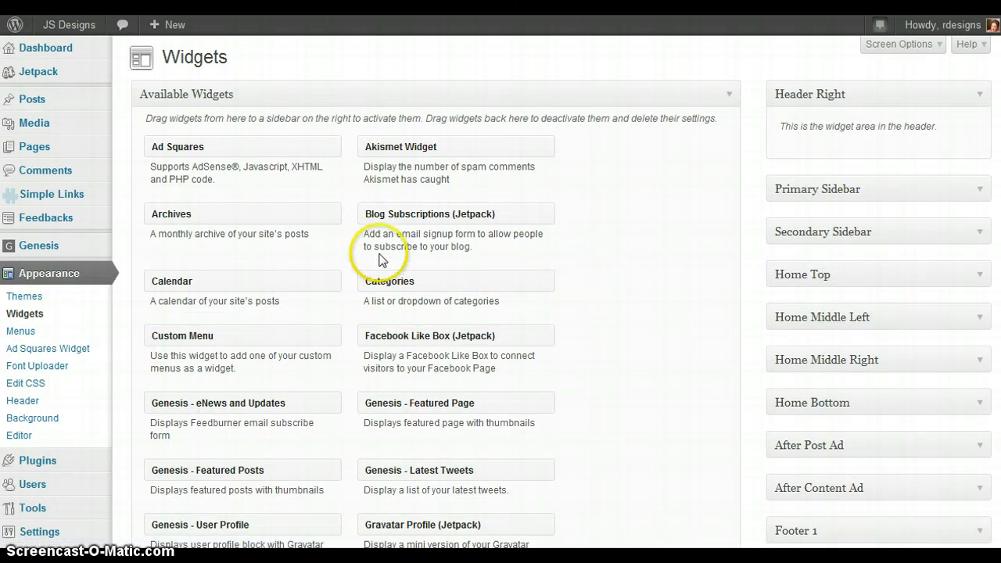
{"action": "mouse_move", "coordinate": [305, 266]}
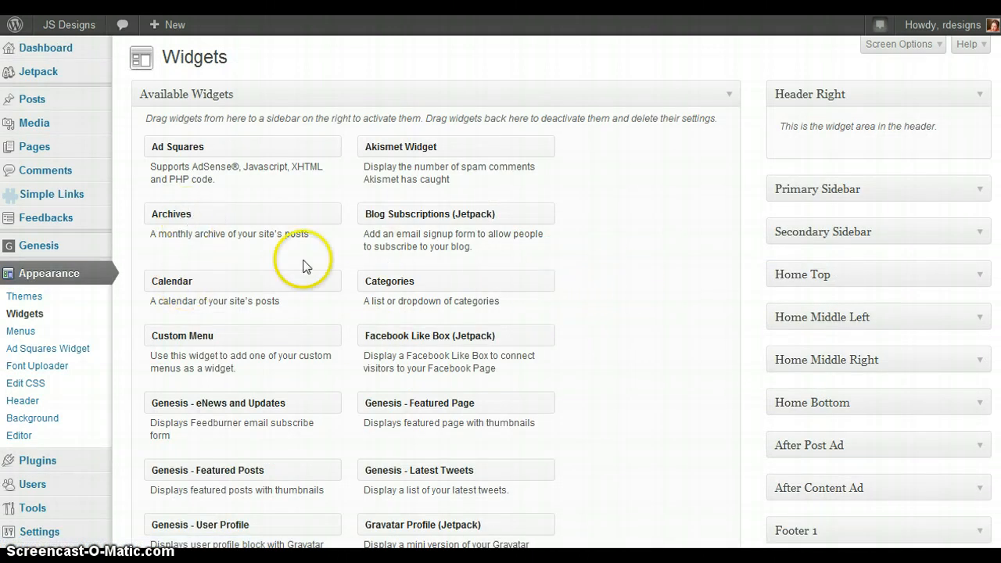
{"action": "mouse_move", "coordinate": [184, 150]}
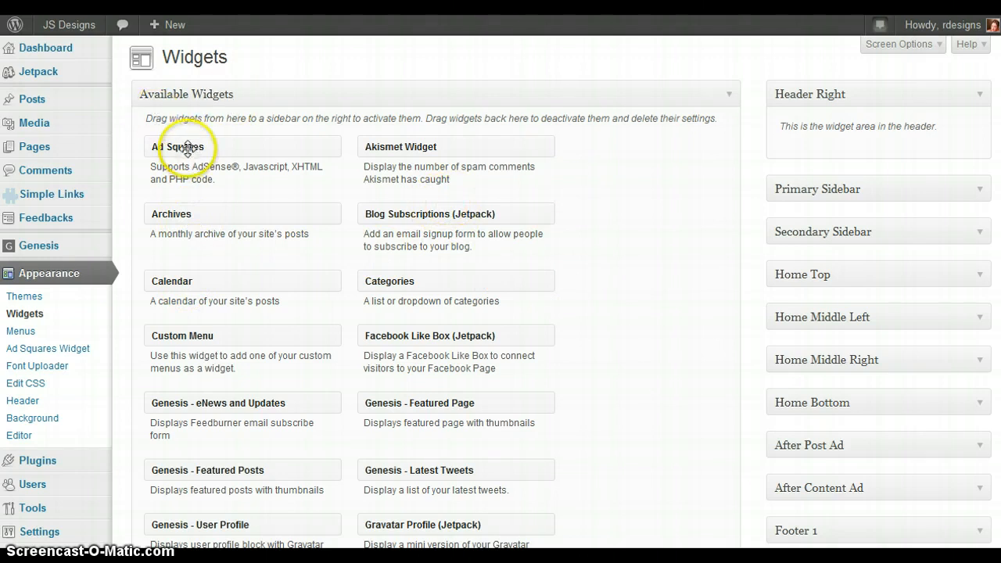
{"action": "mouse_move", "coordinate": [202, 148]}
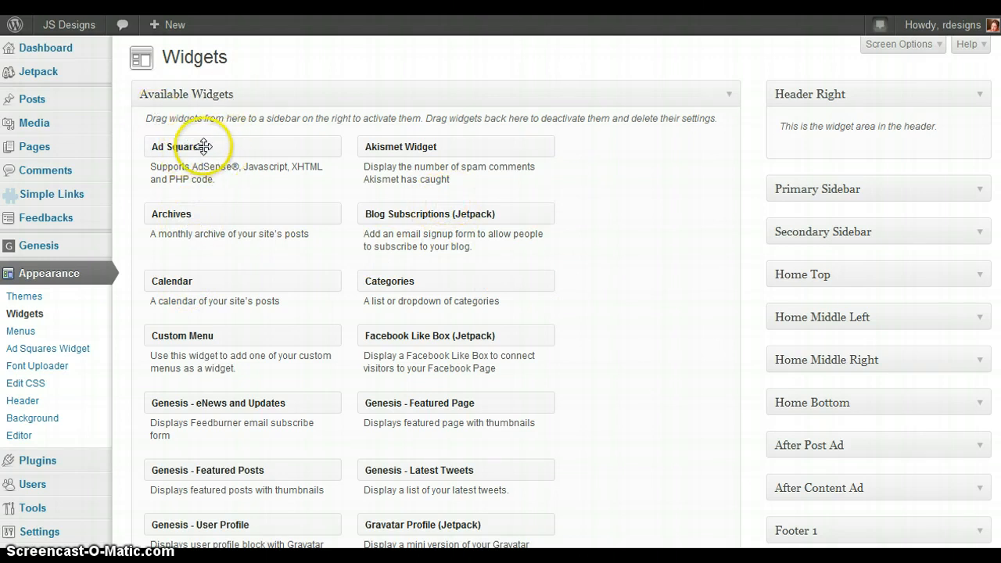
{"action": "mouse_move", "coordinate": [983, 187]}
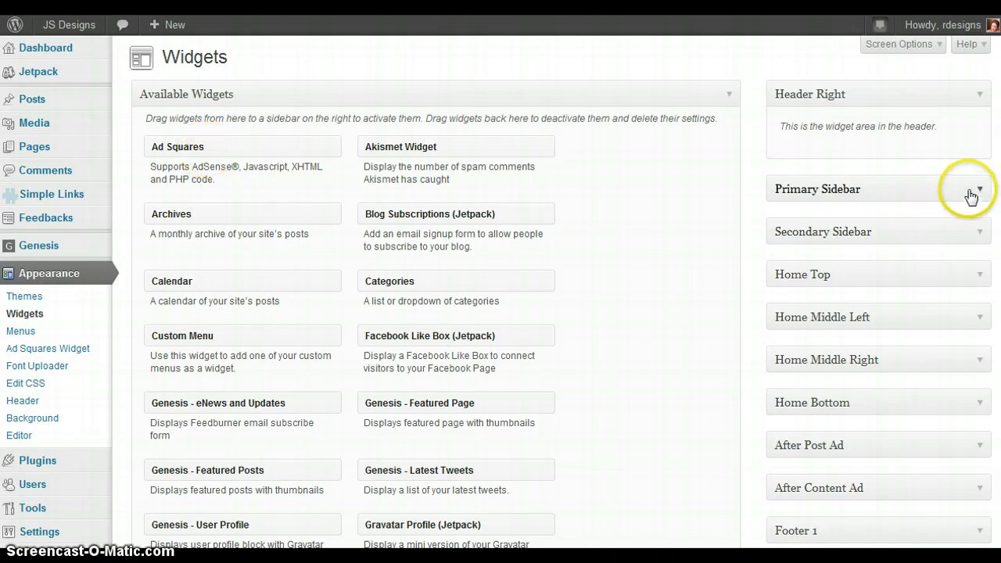
Expand the Primary Sidebar and open the Ad Squares 'Sponsors' widget settings
{"action": "left_click", "coordinate": [973, 188]}
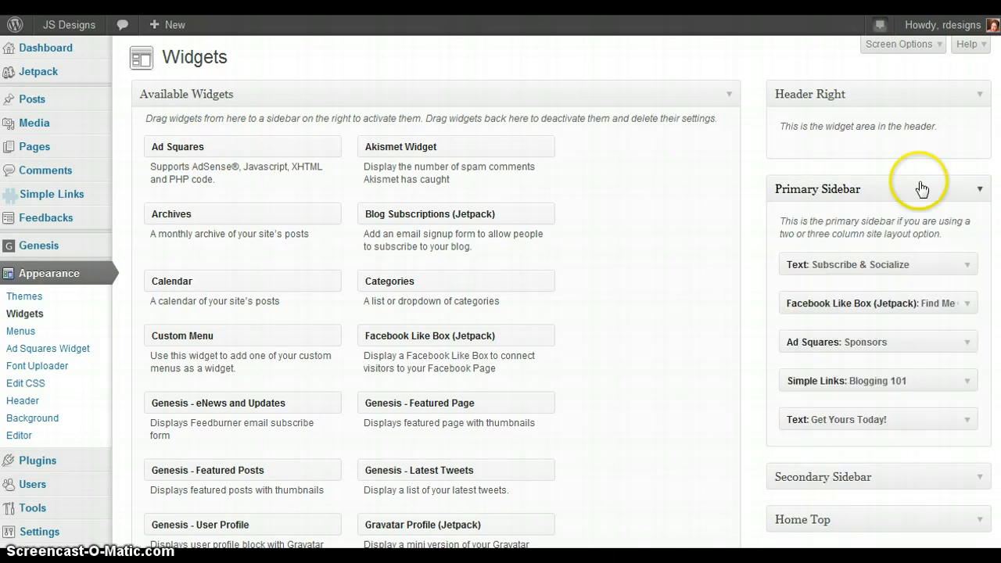
{"action": "scroll", "scroll_direction": "down", "scroll_amount": 3}
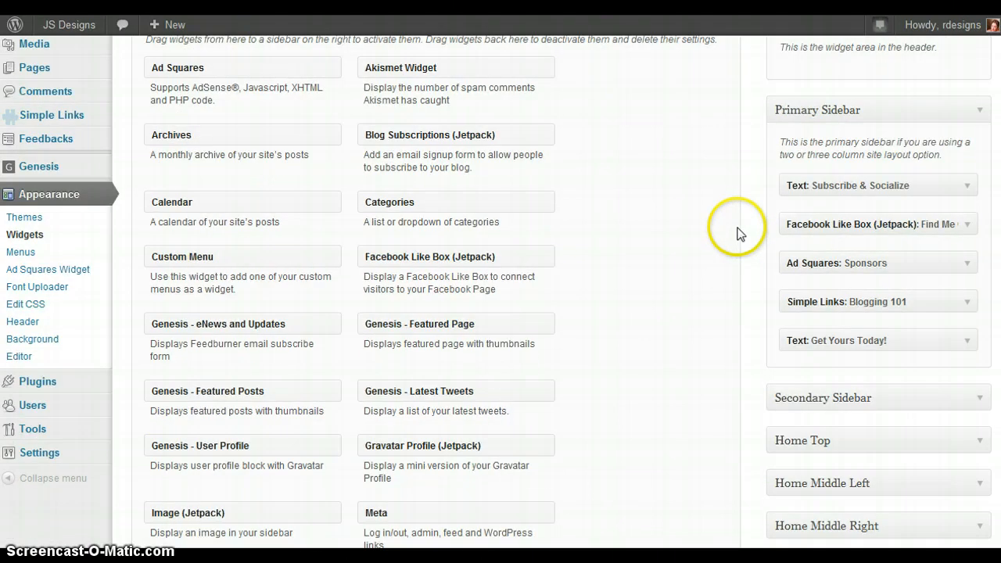
{"action": "mouse_move", "coordinate": [970, 288]}
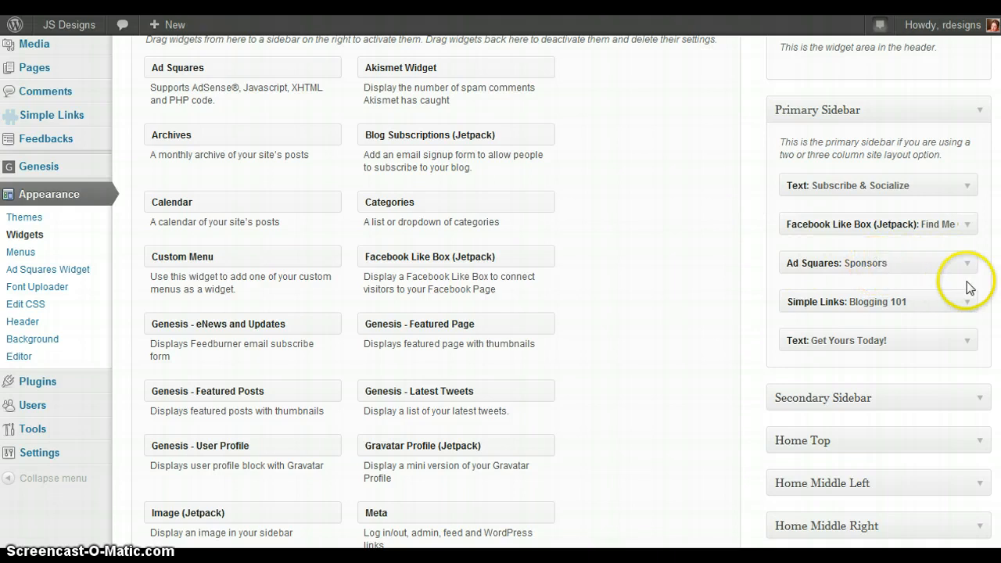
{"action": "left_click", "coordinate": [967, 262]}
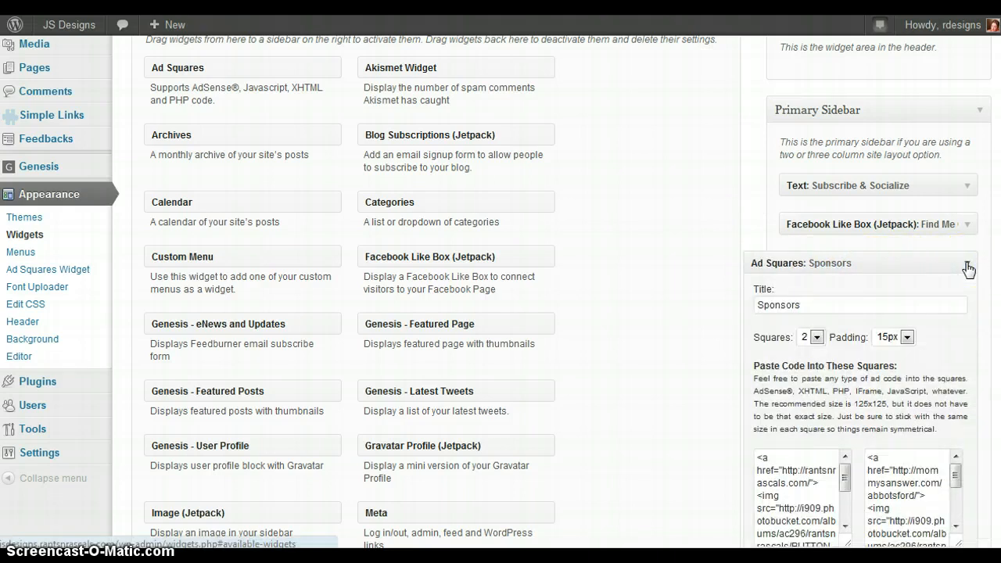
{"action": "scroll", "scroll_direction": "down", "scroll_amount": 3}
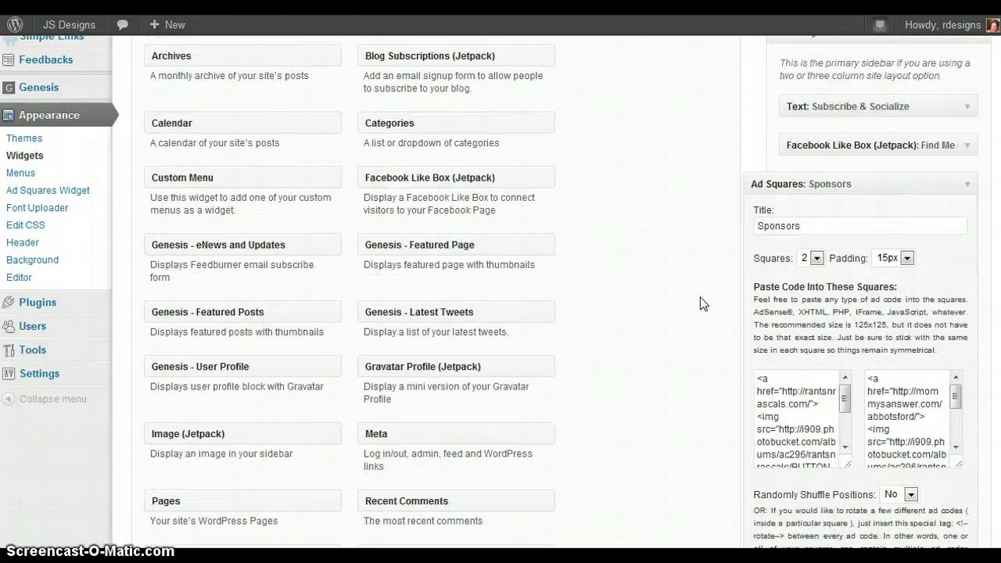
{"action": "mouse_move", "coordinate": [723, 191]}
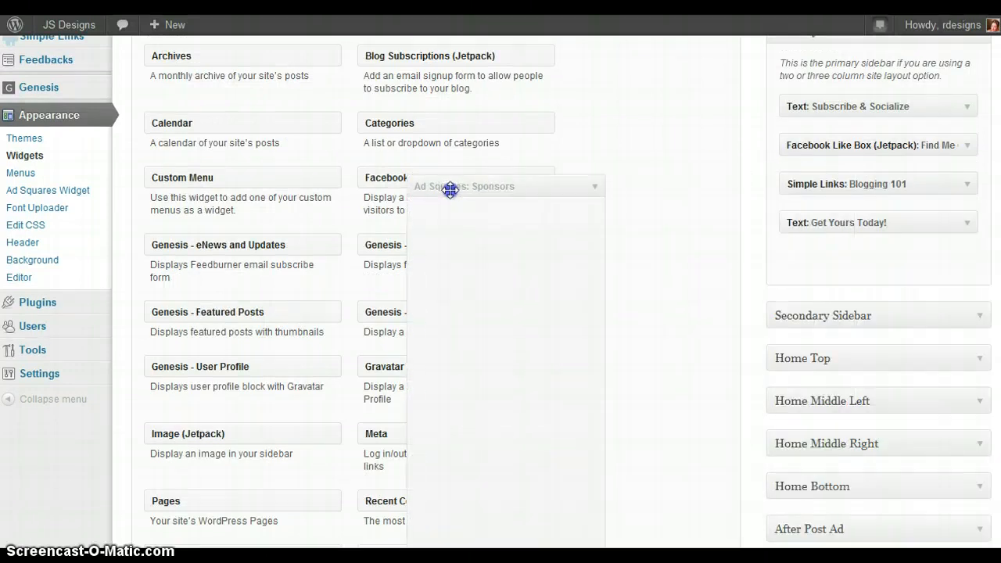
{"action": "left_click_drag", "start_coordinate": [451, 191], "coordinate": [863, 185]}
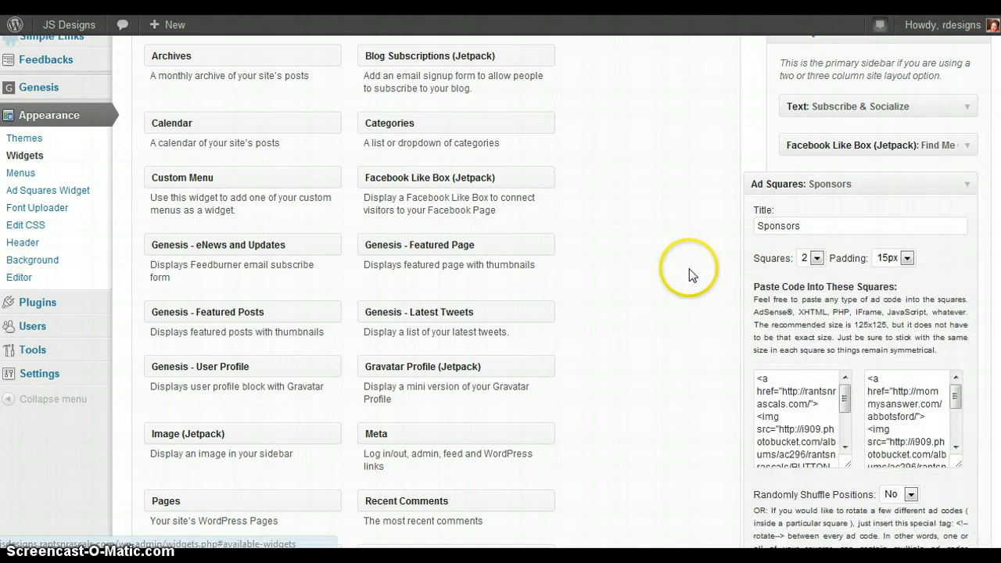
{"action": "scroll", "scroll_direction": "down", "scroll_amount": 3}
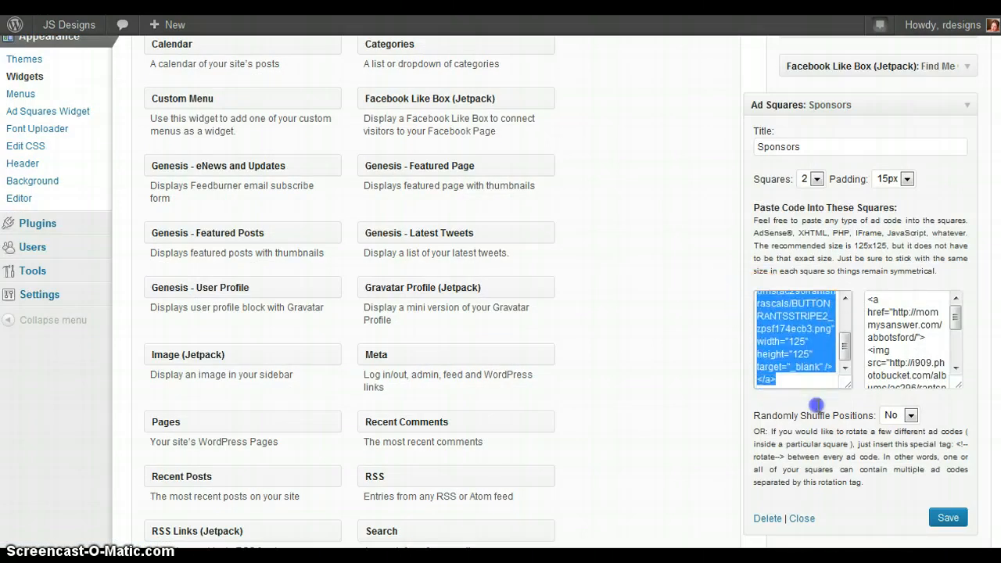
{"action": "mouse_move", "coordinate": [804, 382]}
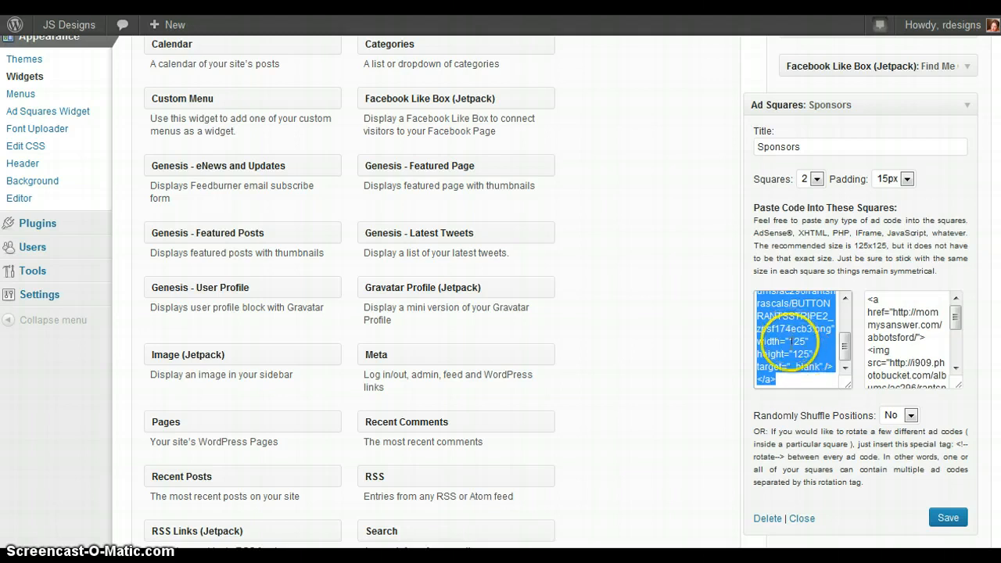
Confirm two squares and 15px padding in the Sponsors widget, then collapse it unchanged
{"action": "left_click", "coordinate": [817, 178]}
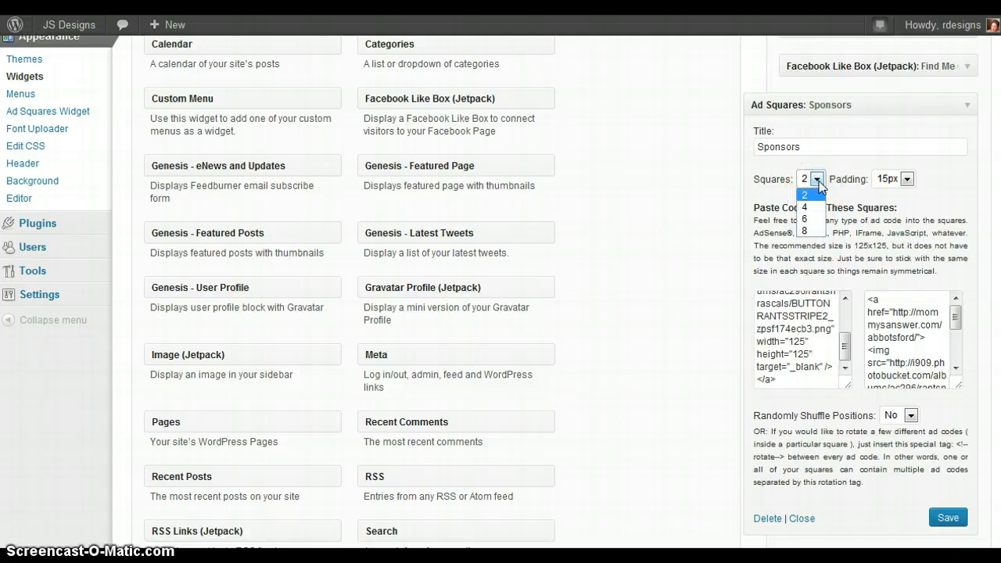
{"action": "left_click", "coordinate": [817, 178]}
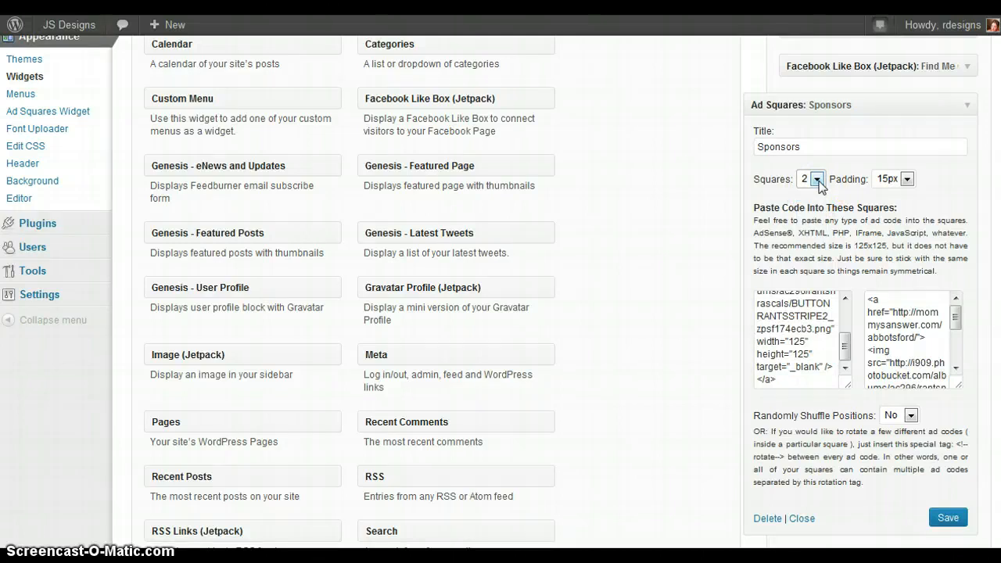
{"action": "left_click", "coordinate": [911, 416]}
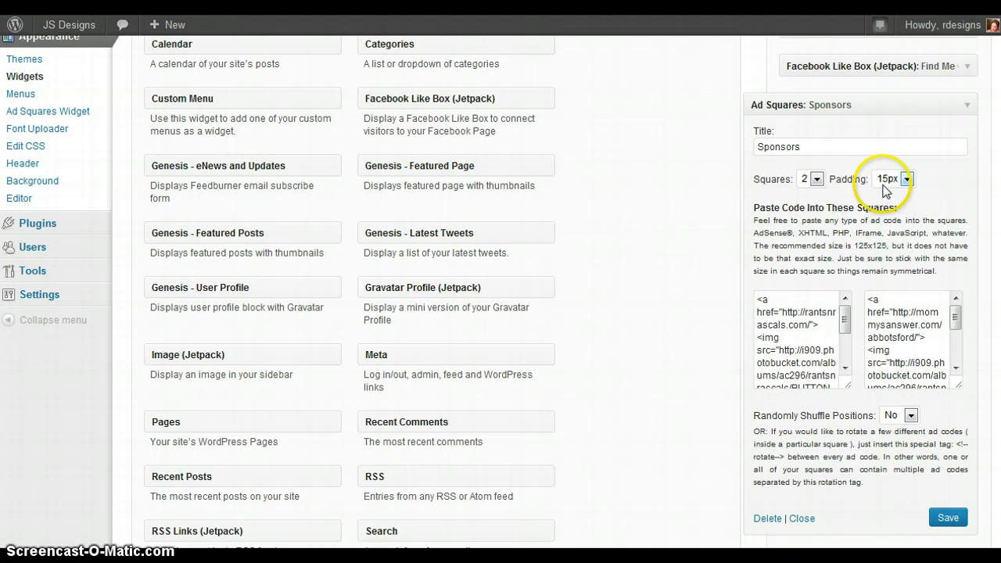
{"action": "left_click", "coordinate": [968, 105]}
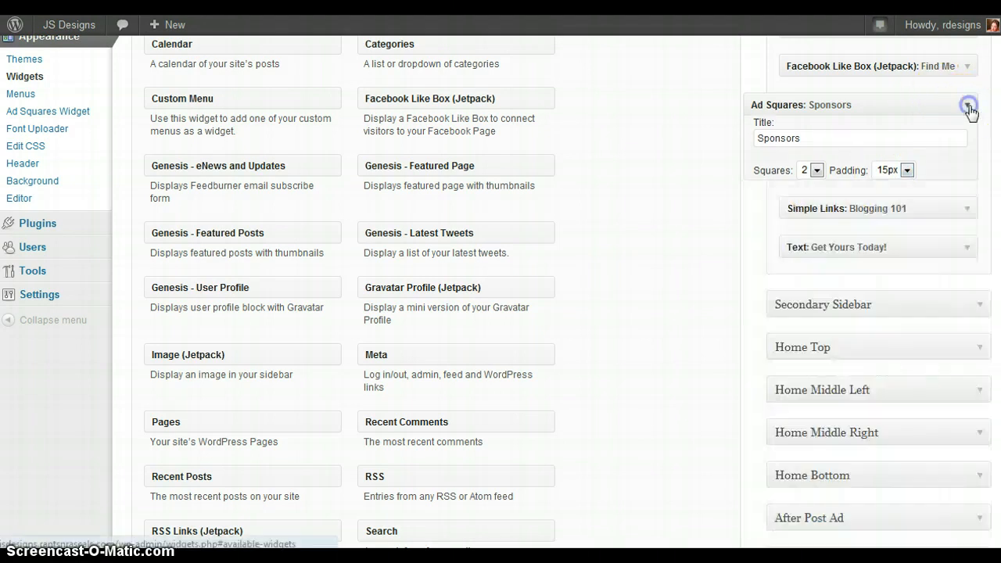
{"action": "left_click", "coordinate": [968, 105]}
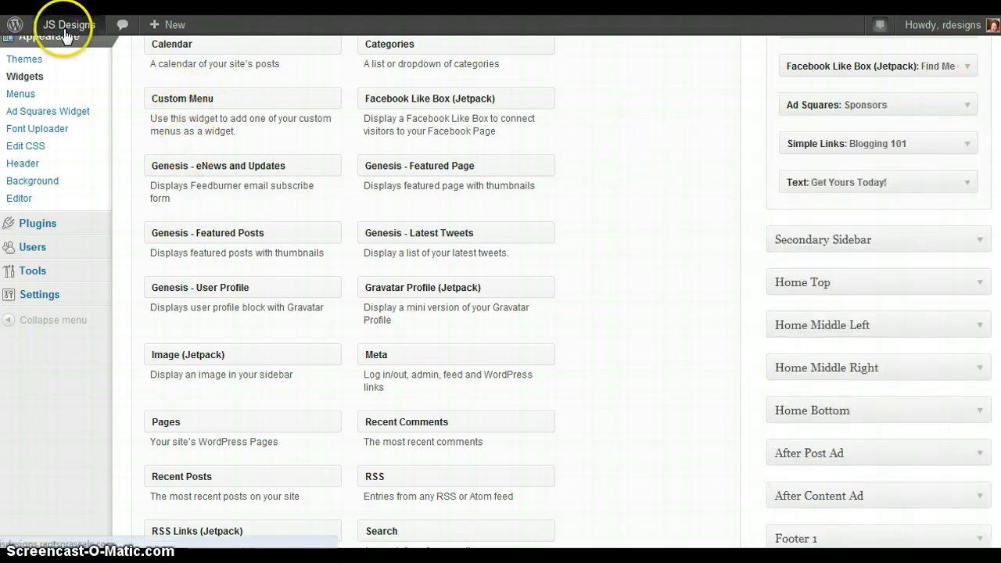
View the live JS Designs site and scroll to its Sponsors sidebar section
{"action": "right_click", "coordinate": [65, 25]}
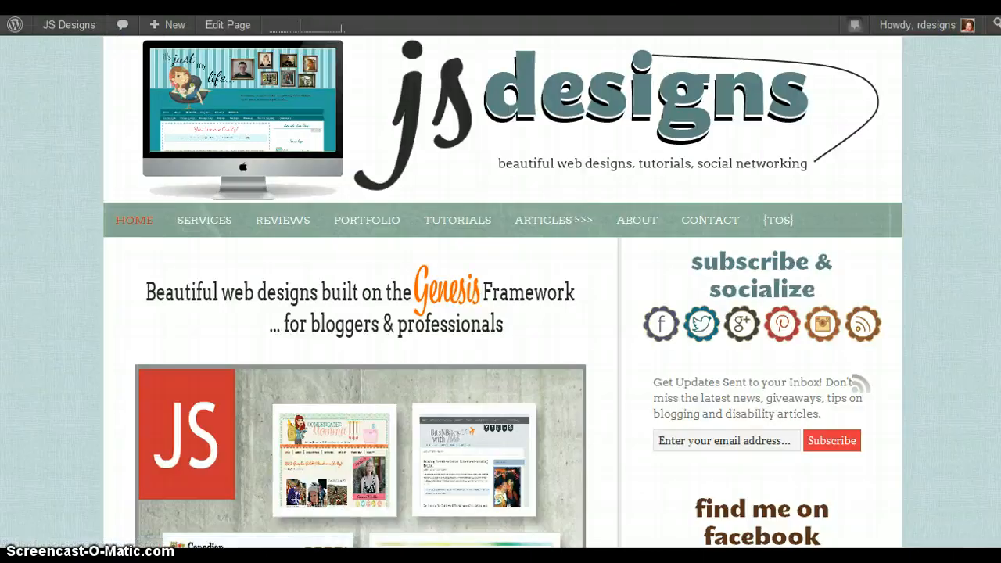
{"action": "mouse_move", "coordinate": [134, 219]}
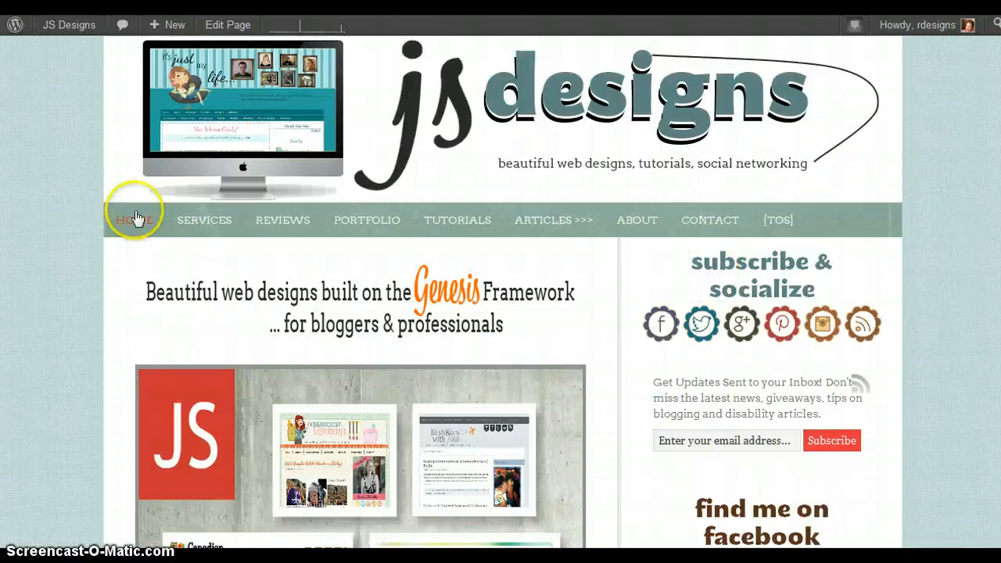
{"action": "scroll", "scroll_direction": "down", "scroll_amount": 3}
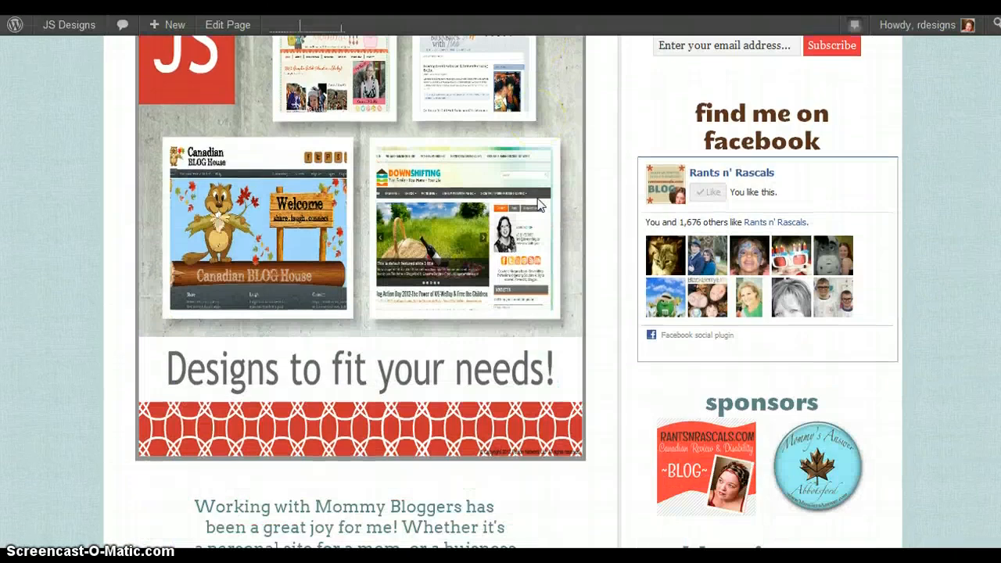
{"action": "scroll", "scroll_direction": "down", "scroll_amount": 3}
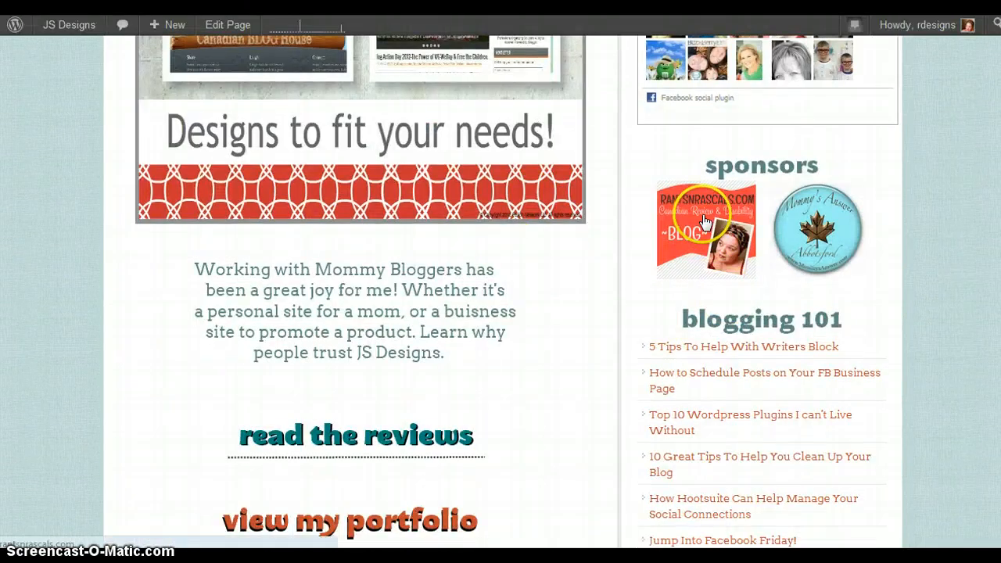
{"action": "mouse_move", "coordinate": [817, 228]}
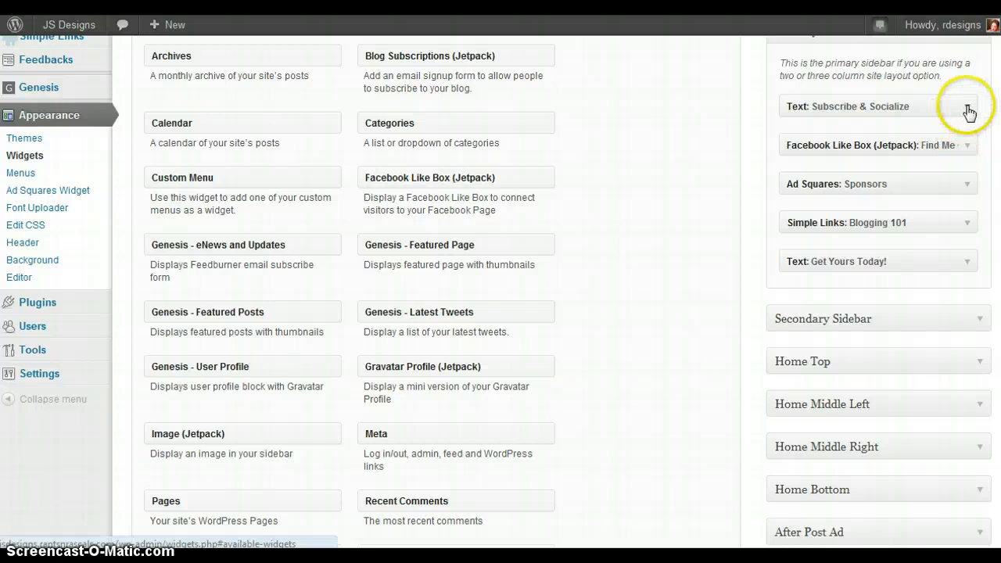
Expand the 'Text: Subscribe & Socialize' widget to show its social icon HTML
{"action": "left_click", "coordinate": [968, 107]}
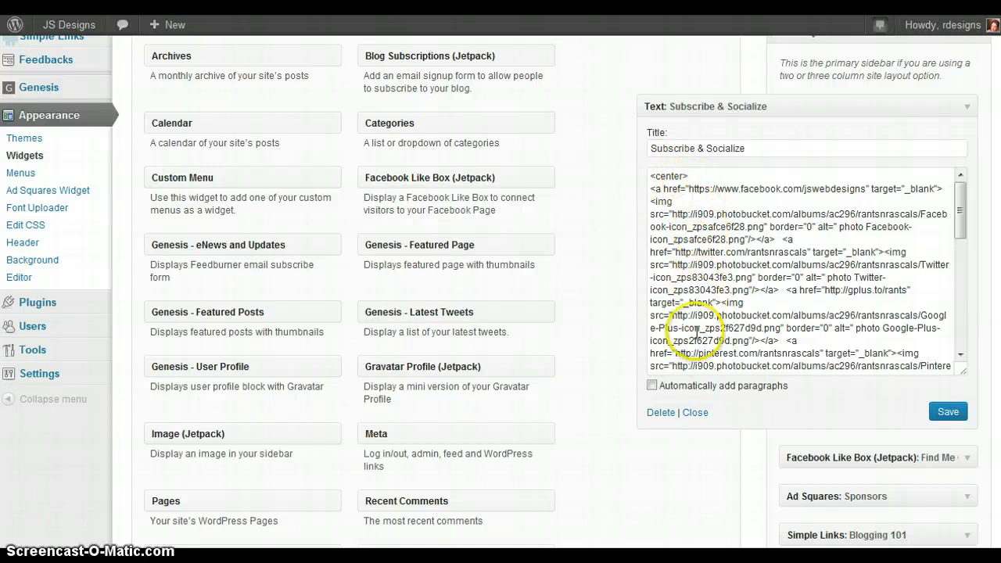
{"action": "scroll", "scroll_direction": "down", "scroll_amount": 3}
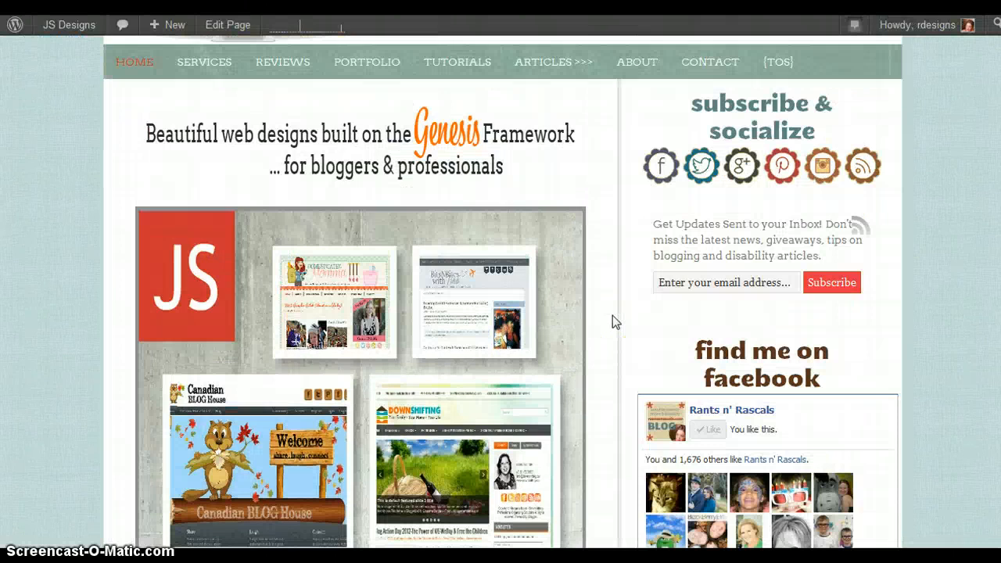
{"action": "mouse_move", "coordinate": [671, 149]}
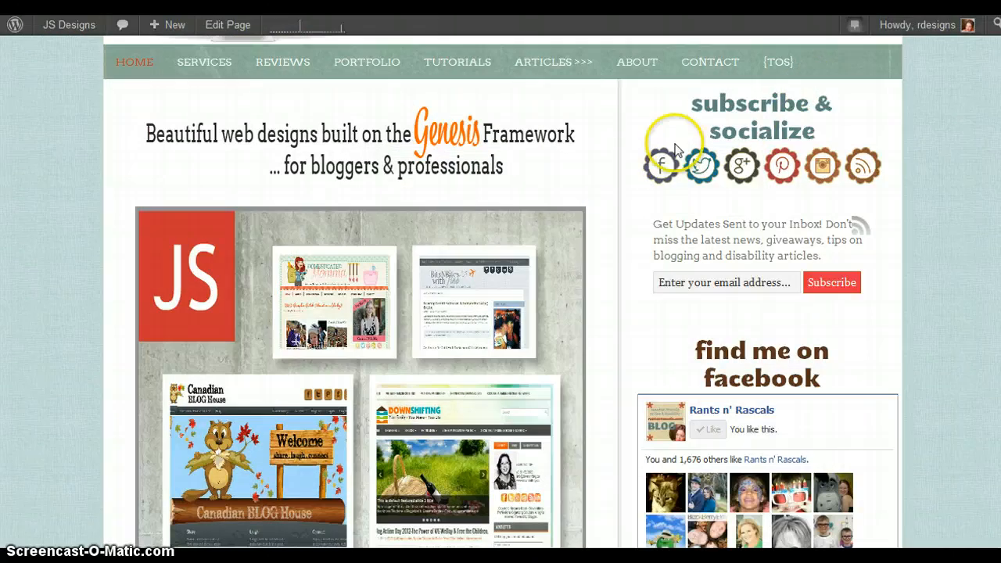
{"action": "mouse_move", "coordinate": [823, 165]}
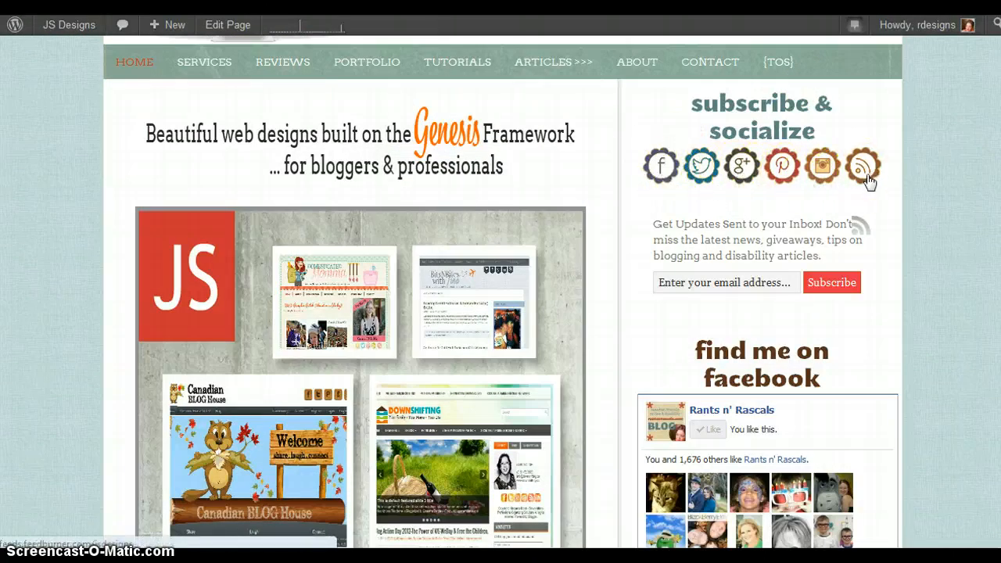
{"action": "mouse_move", "coordinate": [833, 282]}
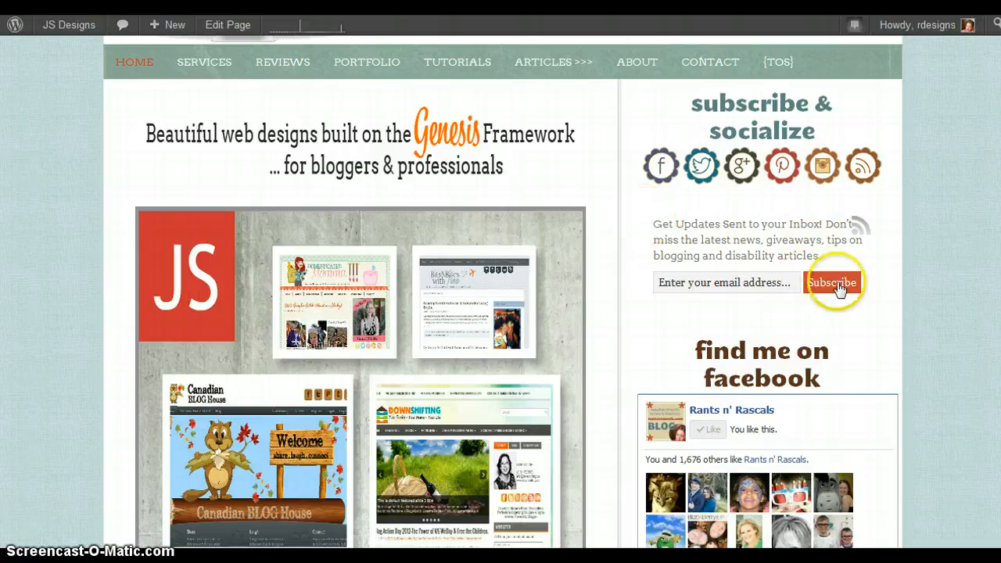
{"action": "mouse_move", "coordinate": [676, 196]}
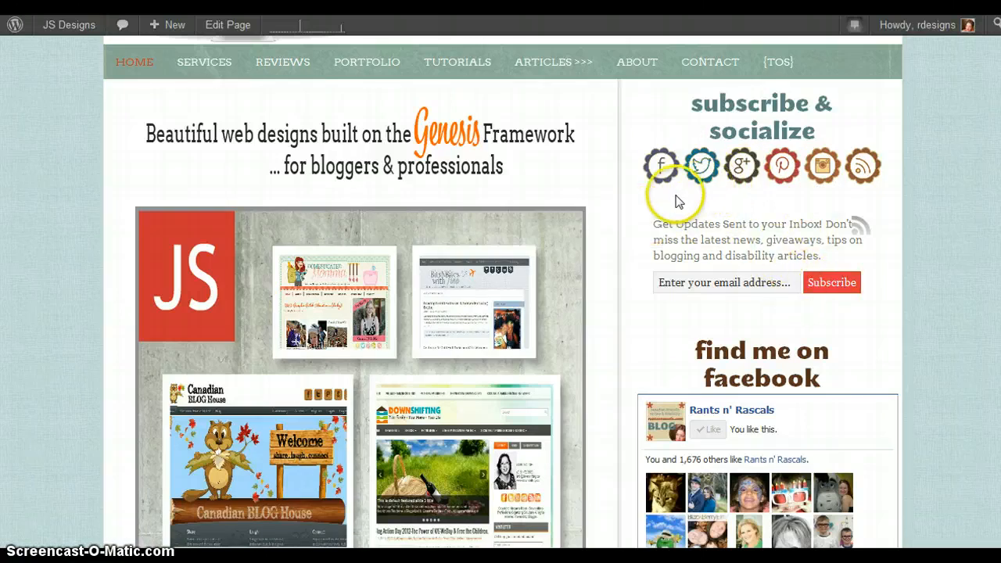
{"action": "mouse_move", "coordinate": [781, 165]}
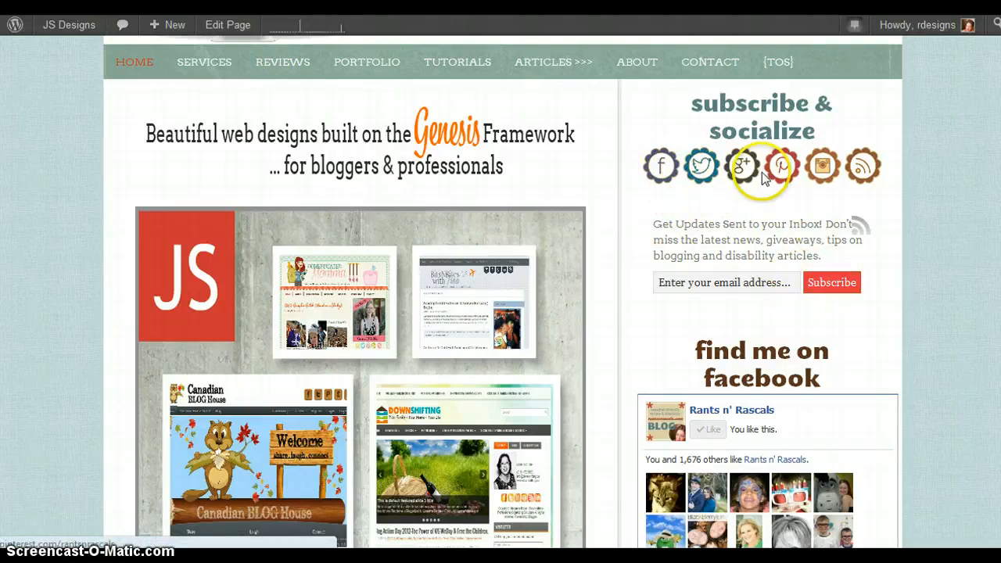
{"action": "mouse_move", "coordinate": [660, 166]}
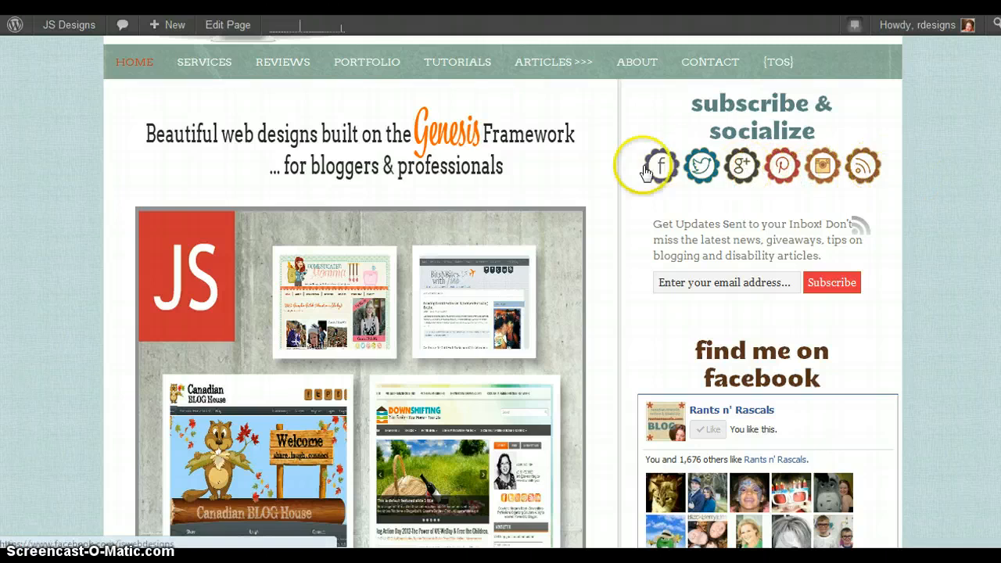
{"action": "mouse_move", "coordinate": [697, 166]}
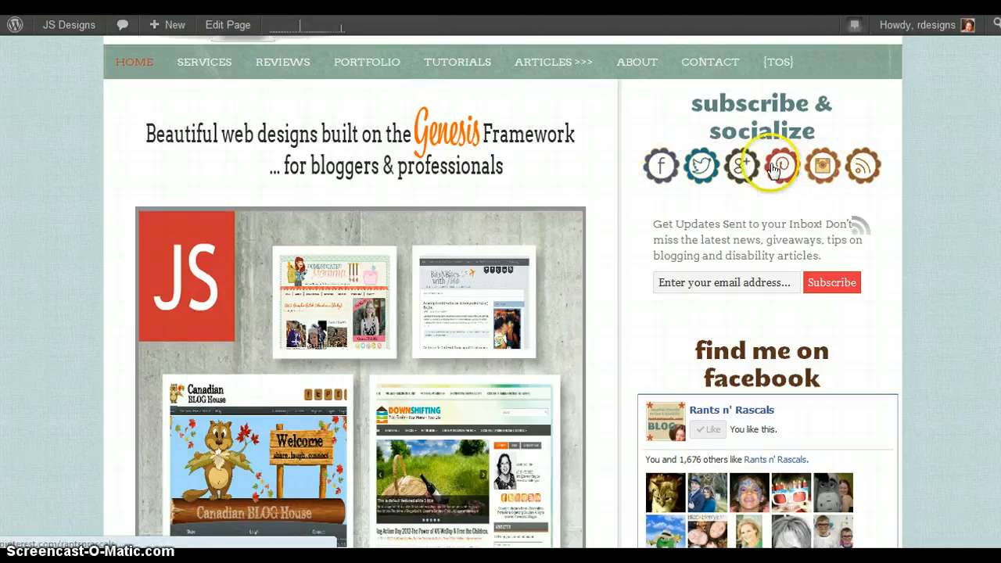
{"action": "mouse_move", "coordinate": [781, 165]}
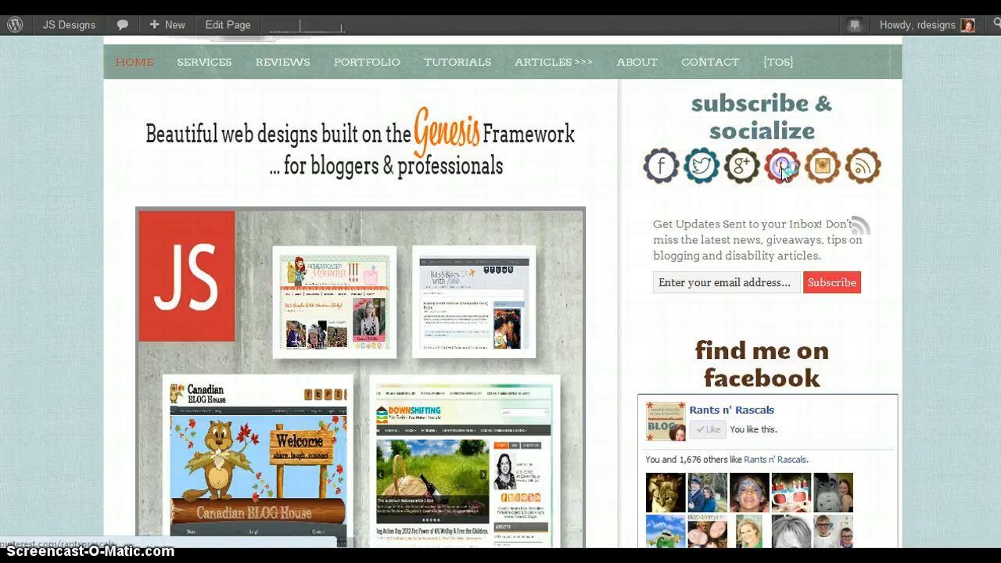
Look over the live sidebar's social icons and bring up Photobucket.com
{"action": "left_click", "coordinate": [782, 166]}
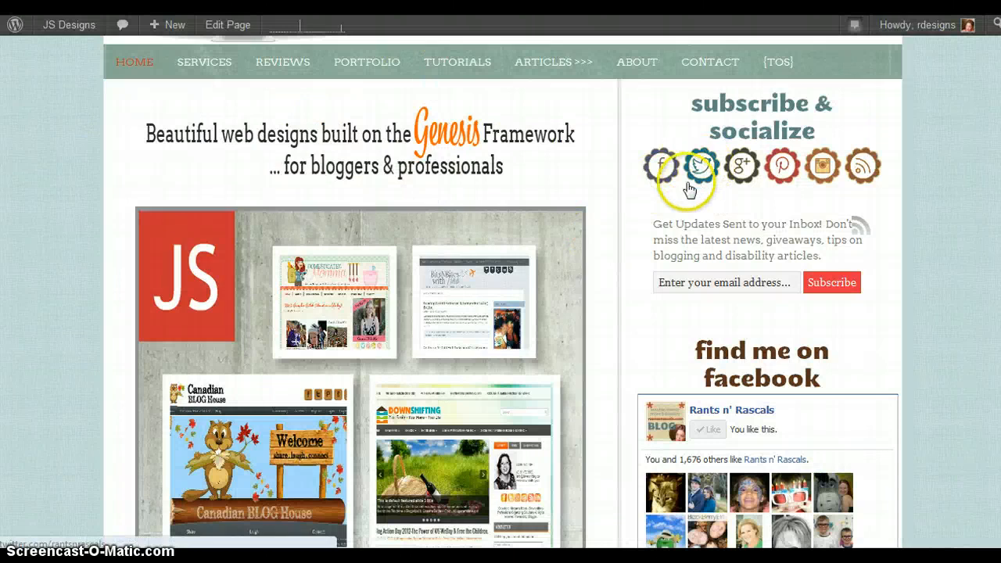
{"action": "mouse_move", "coordinate": [714, 185]}
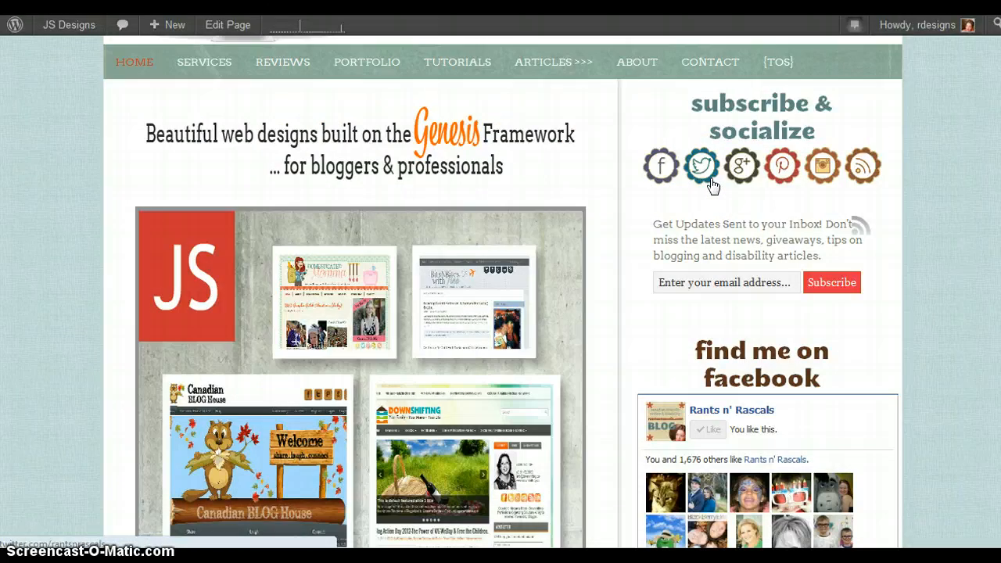
{"action": "mouse_move", "coordinate": [135, 63]}
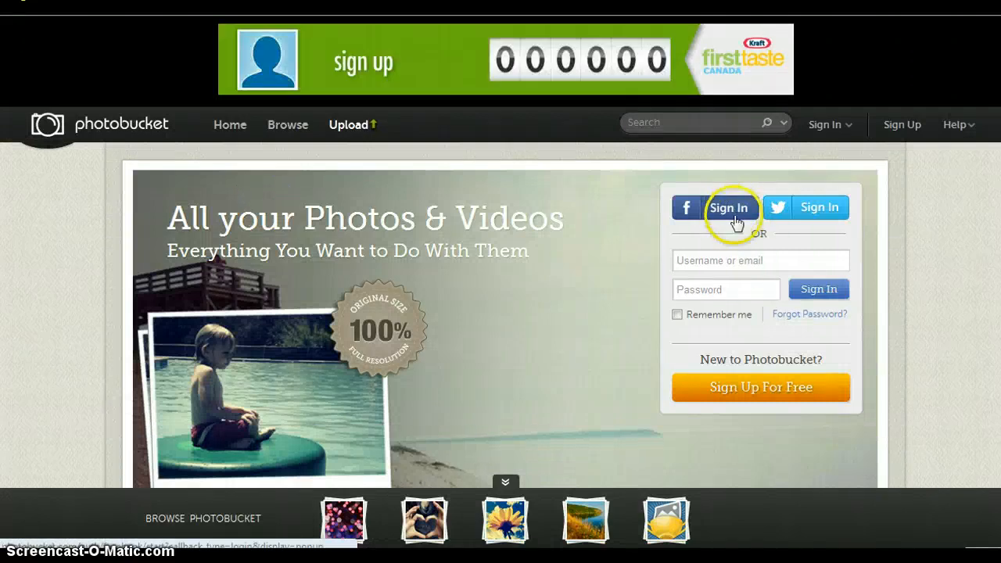
{"action": "left_click", "coordinate": [761, 259]}
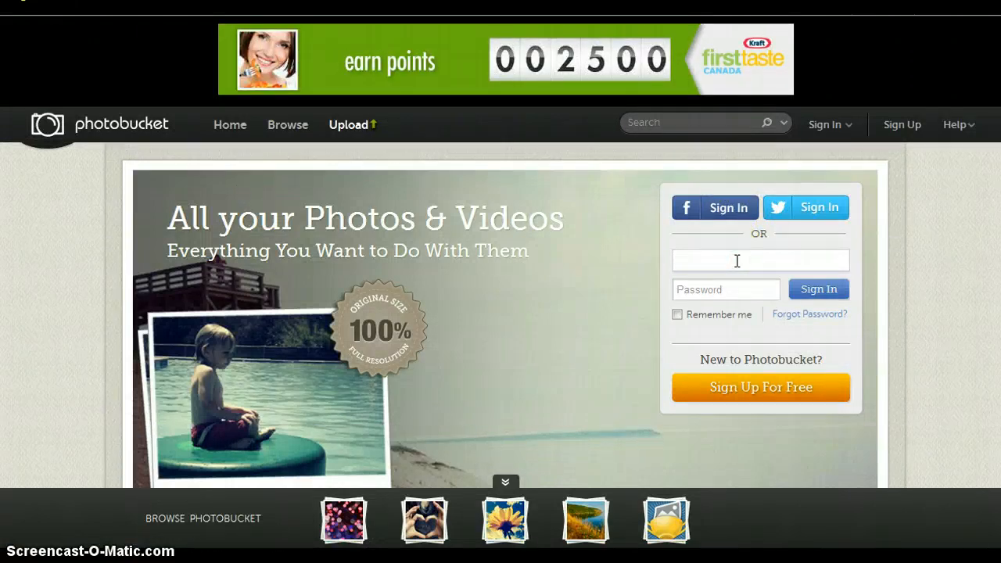
{"action": "type", "text": "rants"}
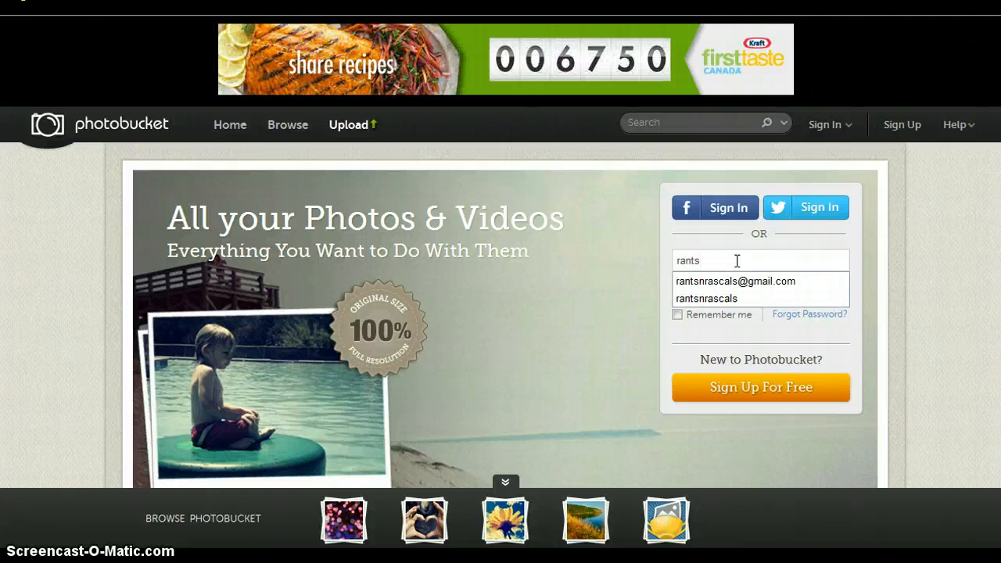
{"action": "left_click", "coordinate": [707, 297]}
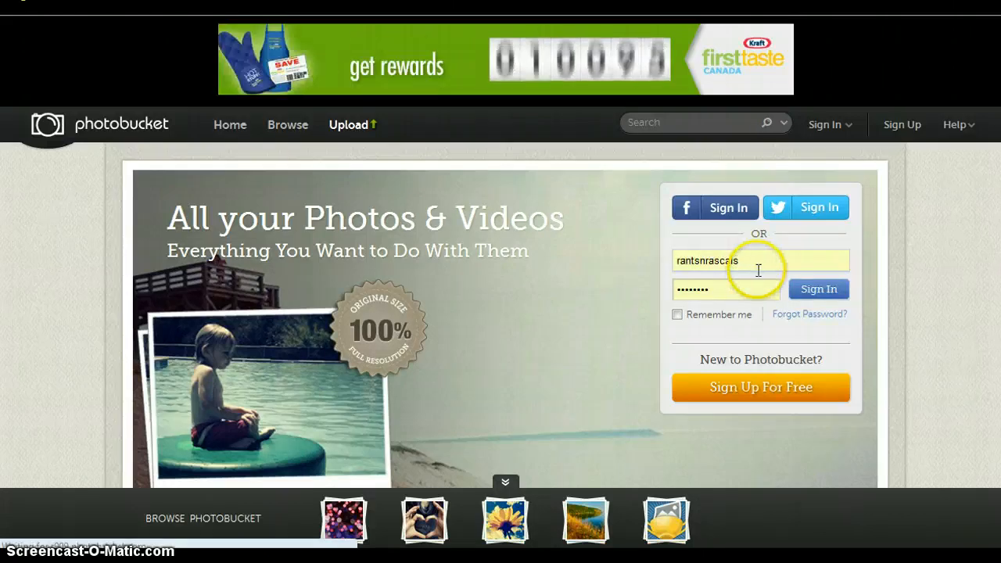
{"action": "mouse_move", "coordinate": [524, 186]}
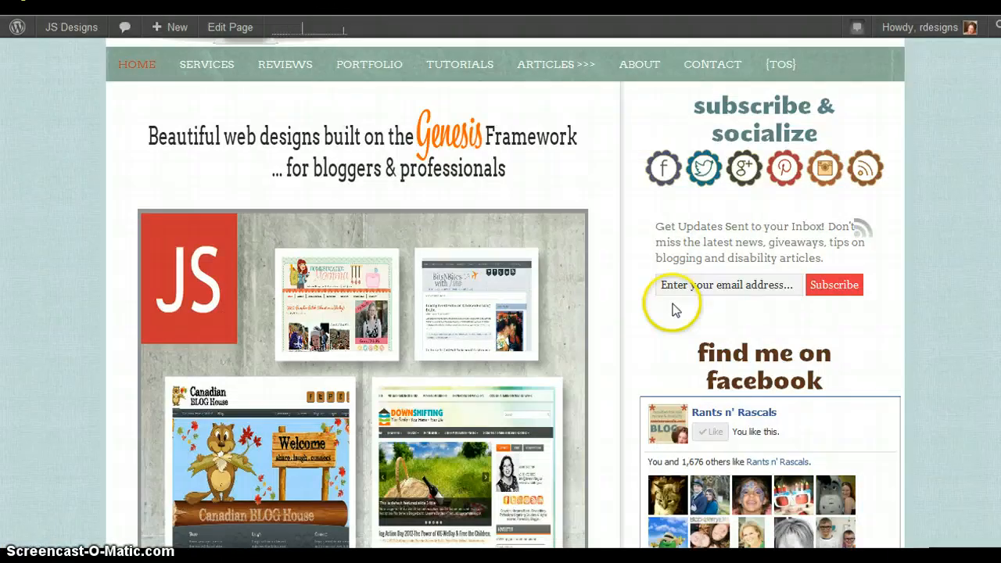
{"action": "mouse_move", "coordinate": [811, 161]}
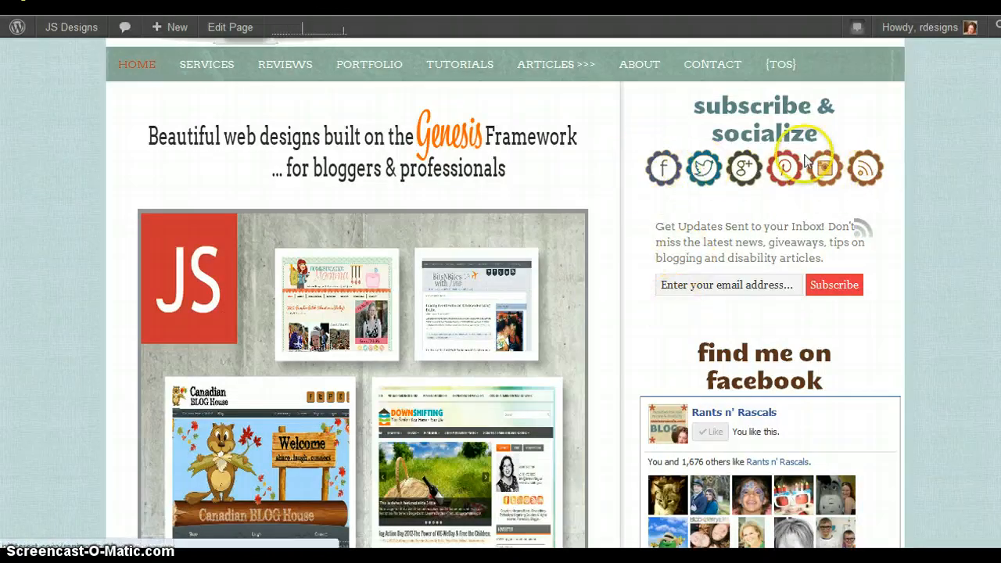
{"action": "mouse_move", "coordinate": [825, 167]}
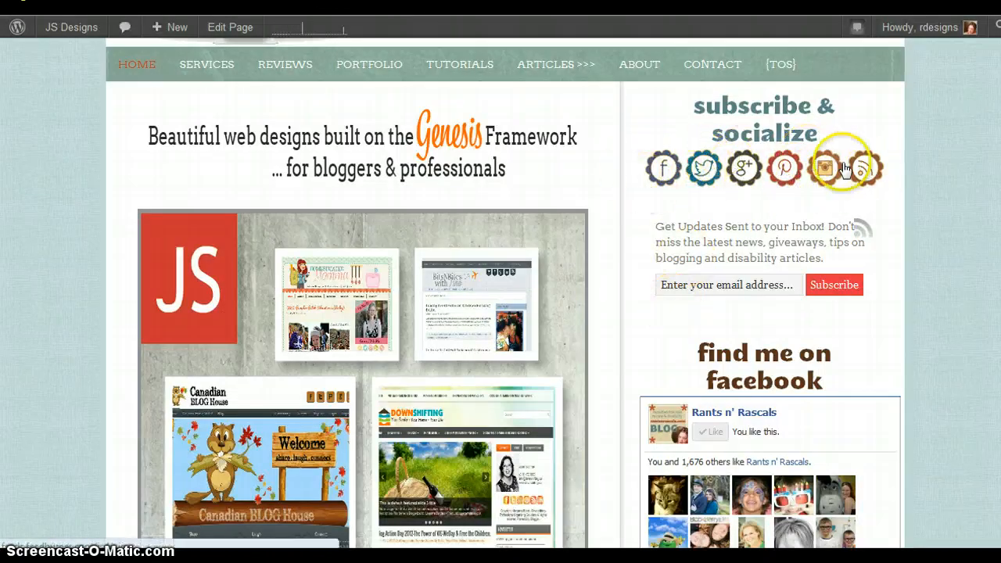
{"action": "scroll", "scroll_direction": "up", "scroll_amount": 3}
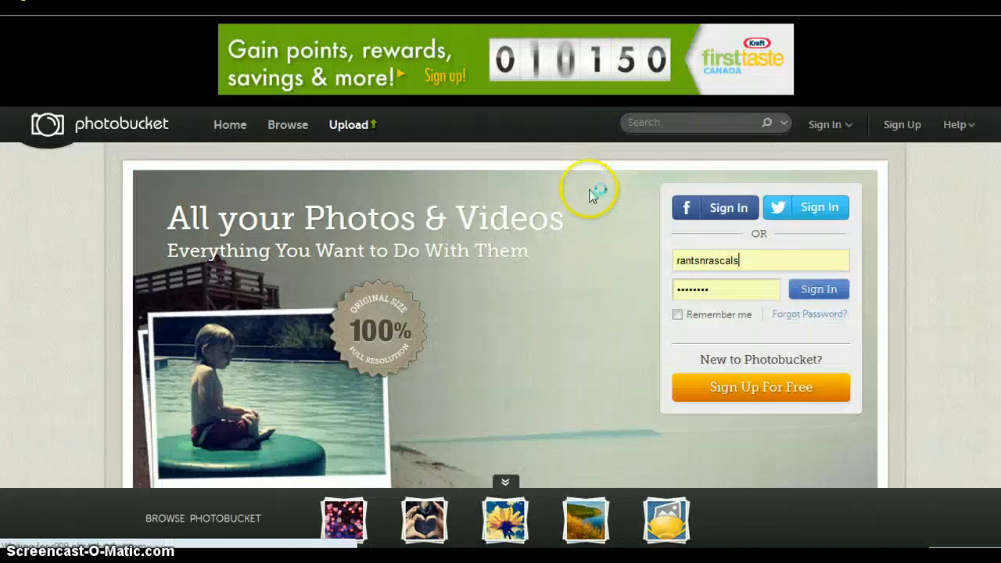
{"action": "mouse_move", "coordinate": [635, 280]}
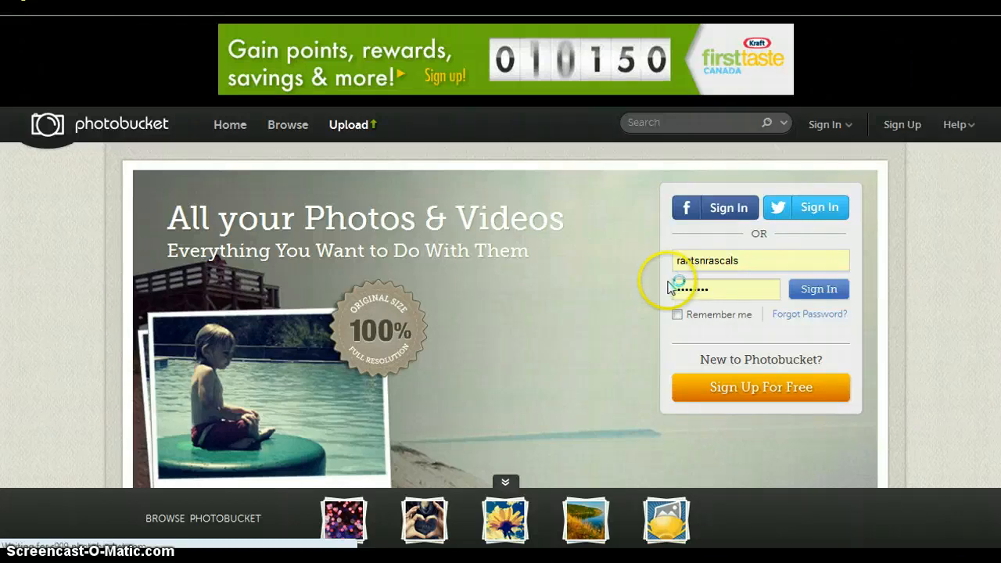
{"action": "left_click", "coordinate": [818, 288]}
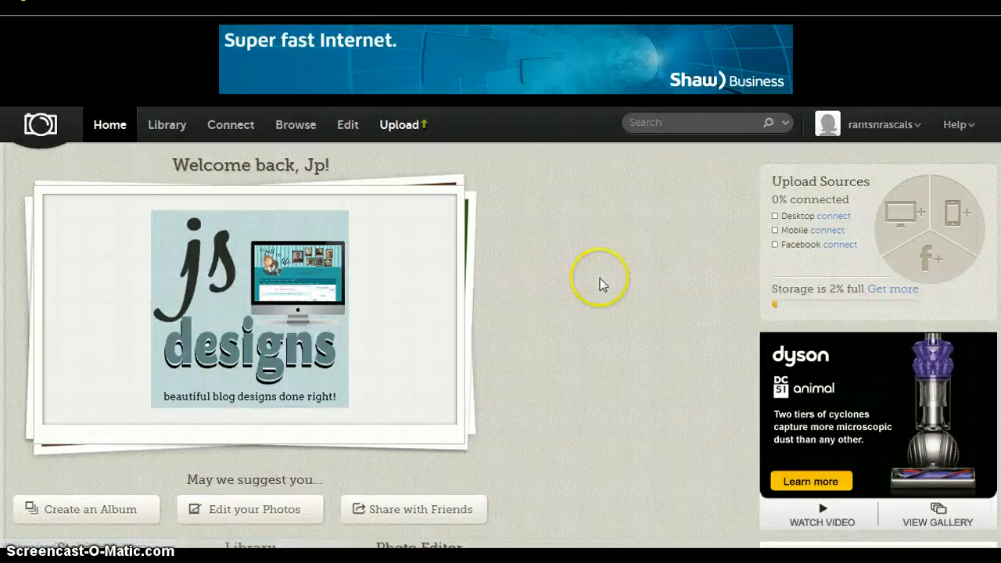
{"action": "mouse_move", "coordinate": [529, 252]}
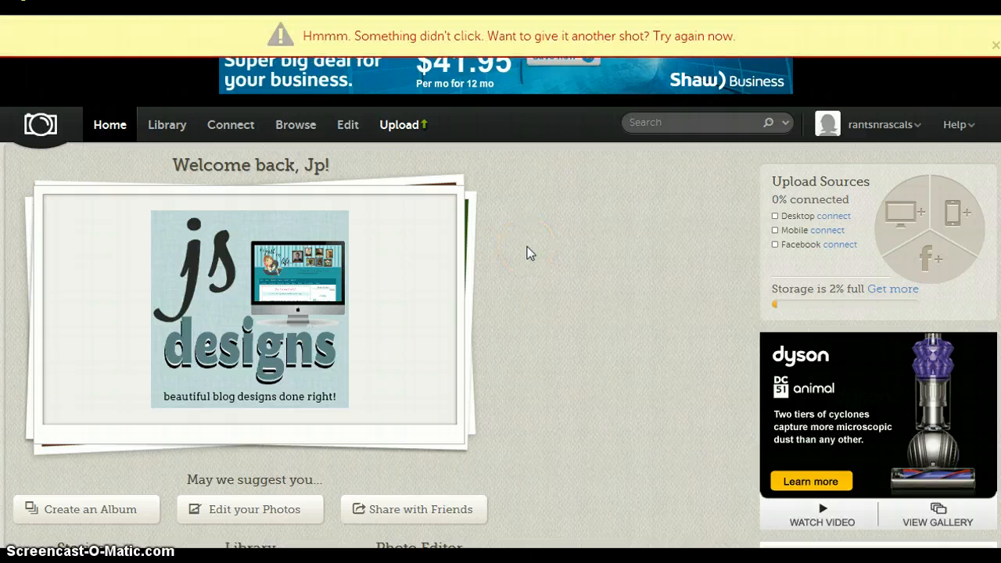
{"action": "mouse_move", "coordinate": [686, 38]}
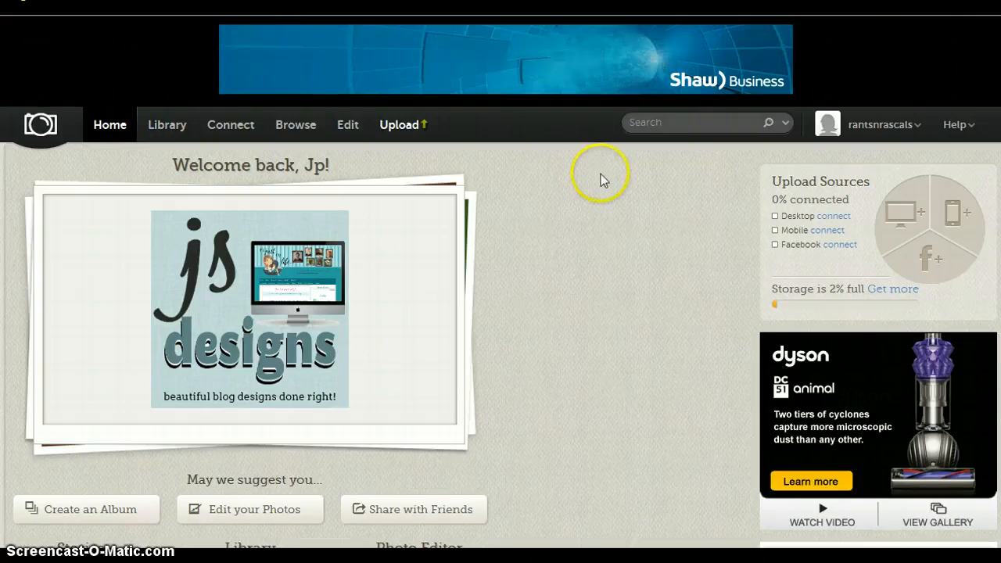
Browse the Photobucket library to the Twitter icon and select its HTML link code
{"action": "scroll", "scroll_direction": "down", "scroll_amount": 3}
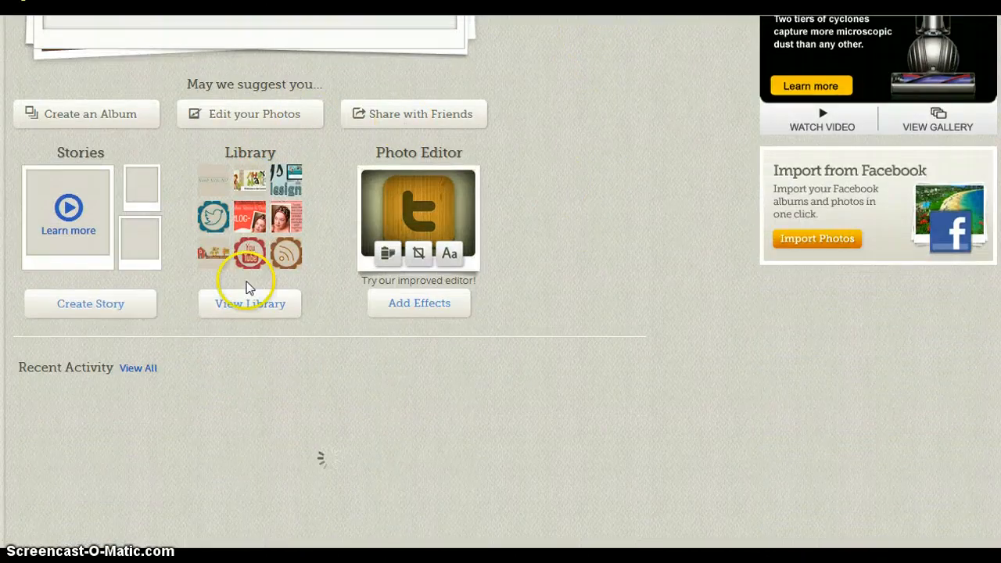
{"action": "left_click", "coordinate": [251, 303]}
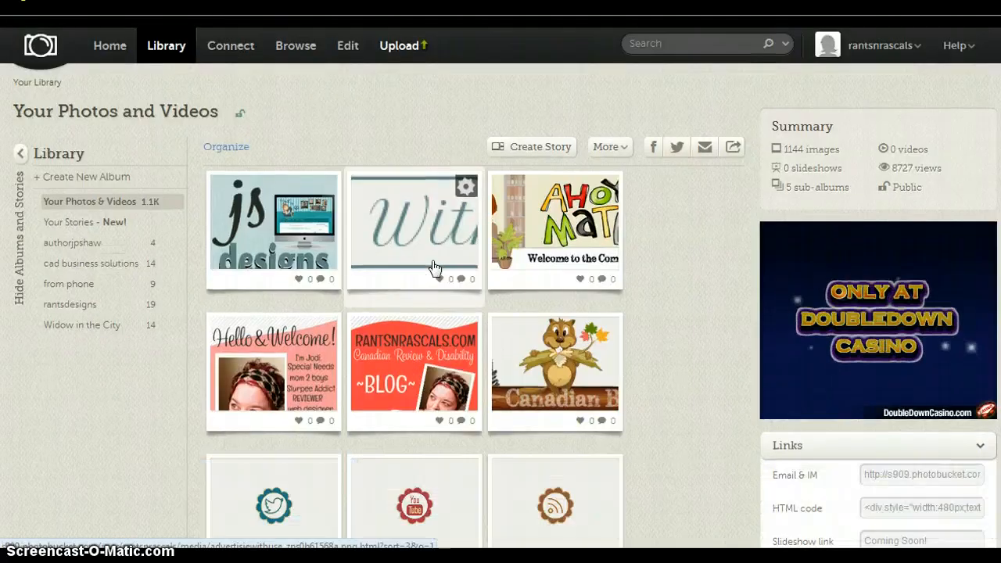
{"action": "scroll", "scroll_direction": "down", "scroll_amount": 3}
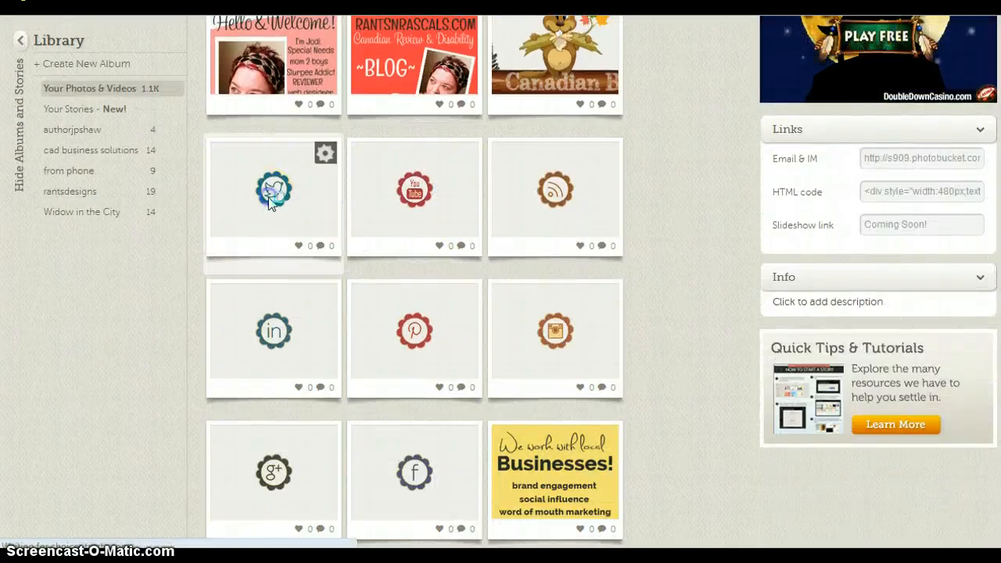
{"action": "left_click", "coordinate": [274, 188]}
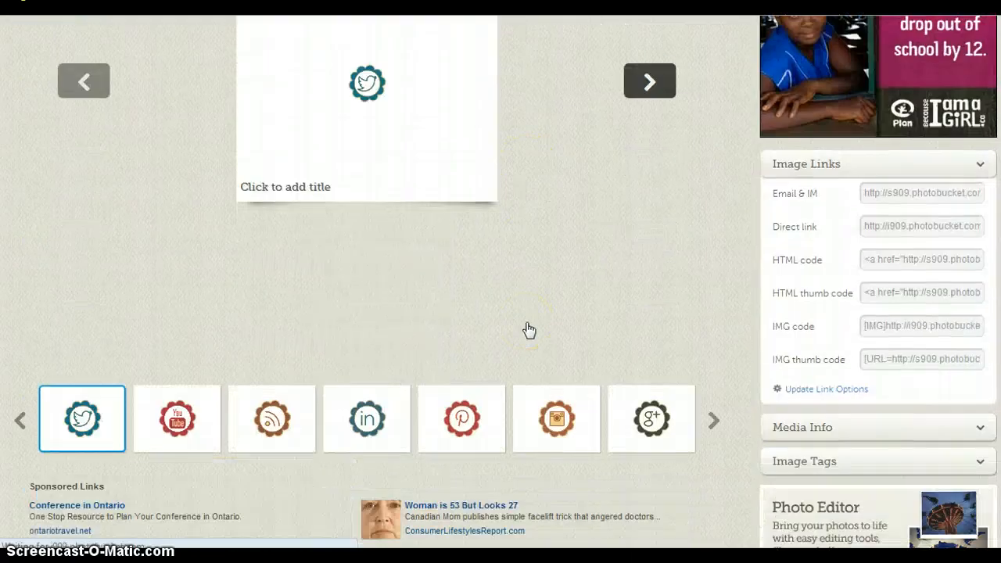
{"action": "mouse_move", "coordinate": [736, 383]}
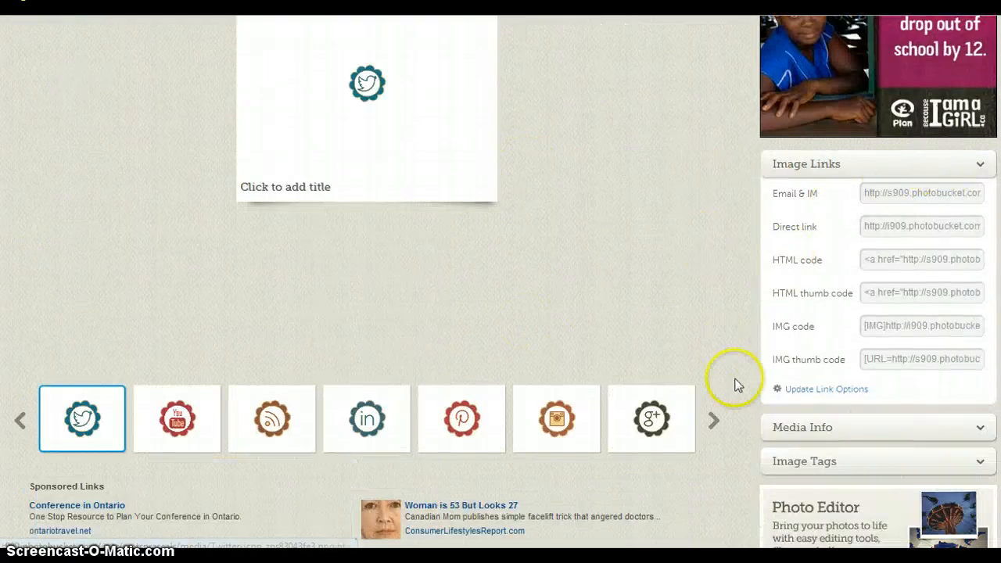
{"action": "mouse_move", "coordinate": [765, 225]}
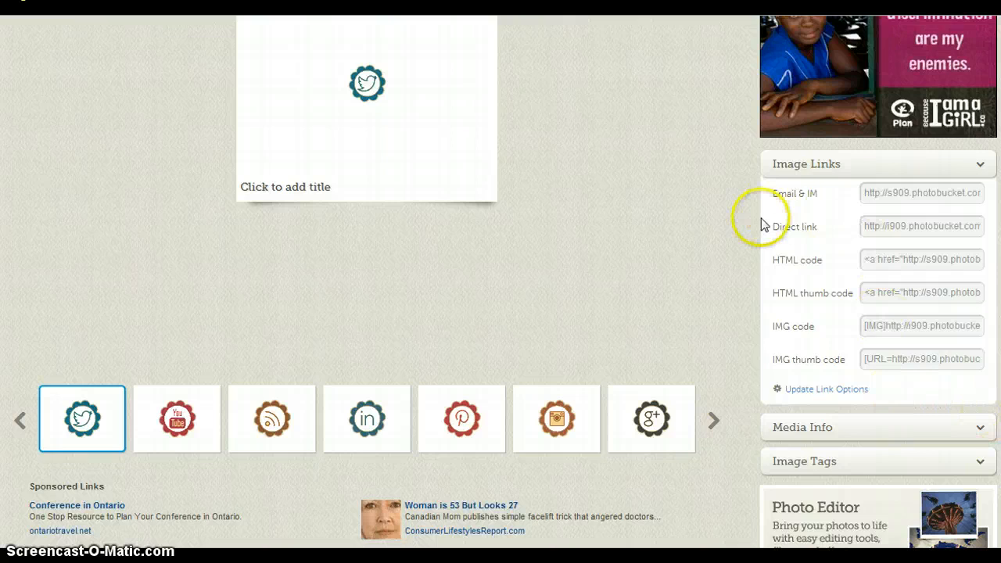
{"action": "mouse_move", "coordinate": [867, 269]}
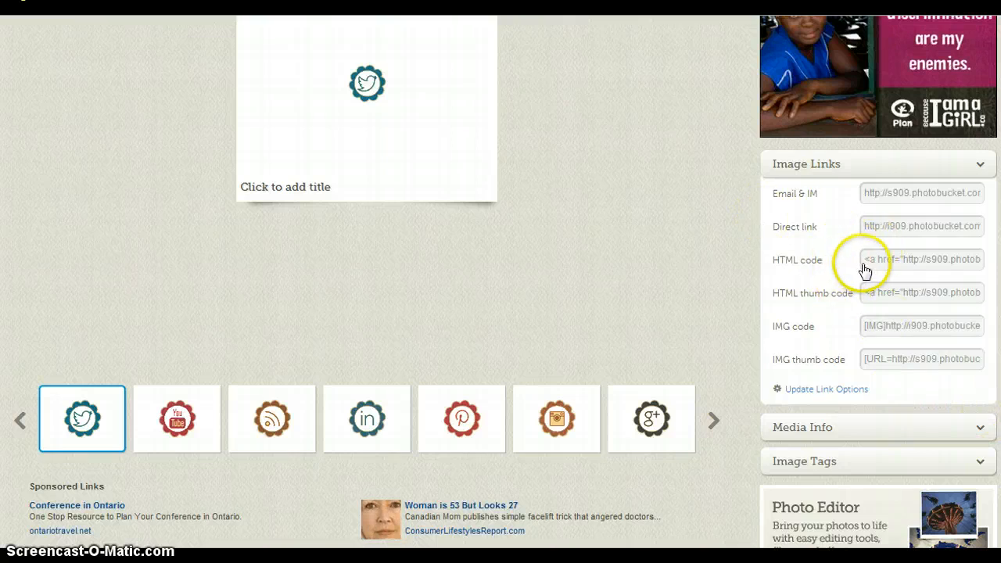
{"action": "left_click", "coordinate": [922, 259]}
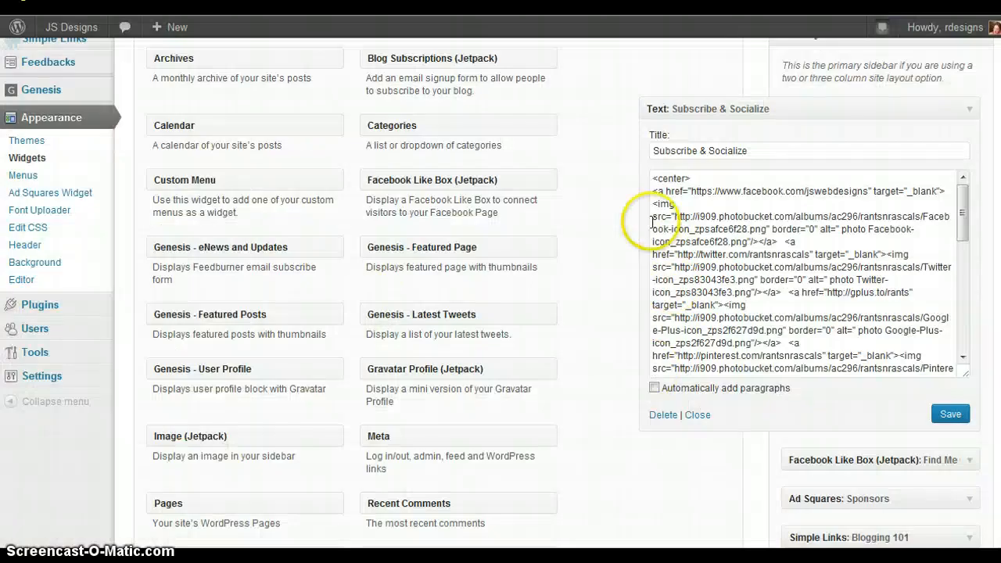
{"action": "mouse_move", "coordinate": [535, 322]}
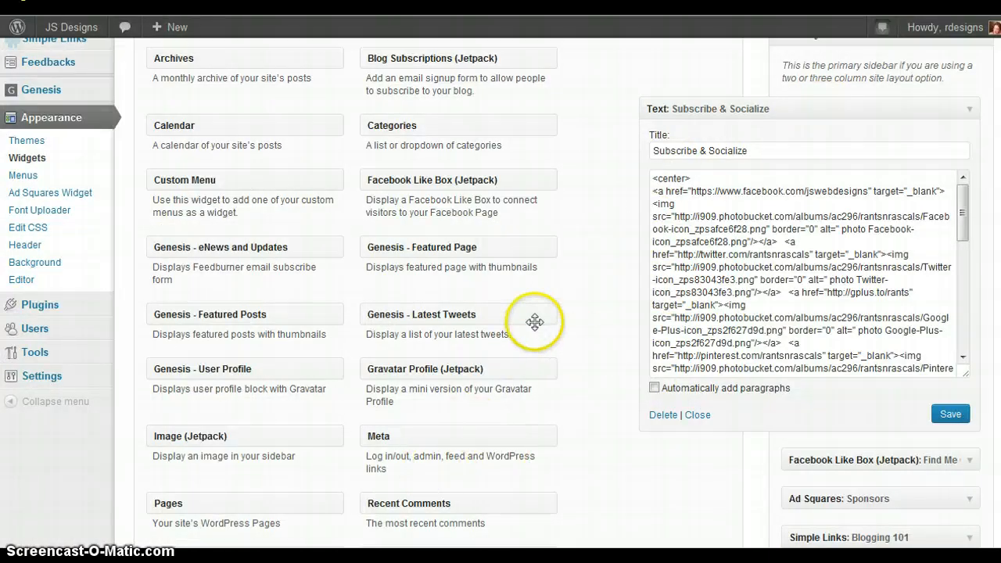
Review the Text widget and the Subscribe & Socialize code with each <a> link separated
{"action": "scroll", "scroll_direction": "up", "scroll_amount": 3}
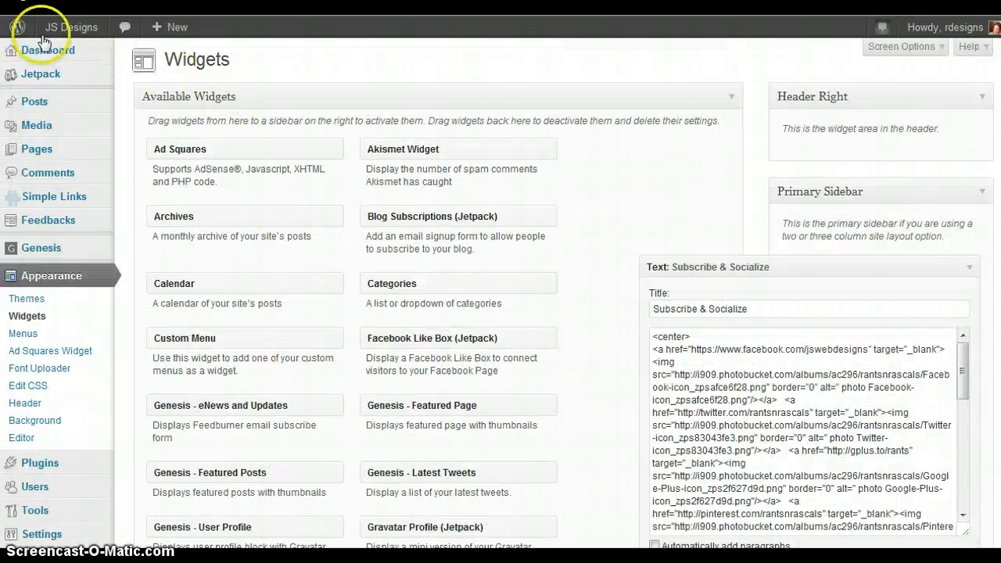
{"action": "mouse_move", "coordinate": [619, 316]}
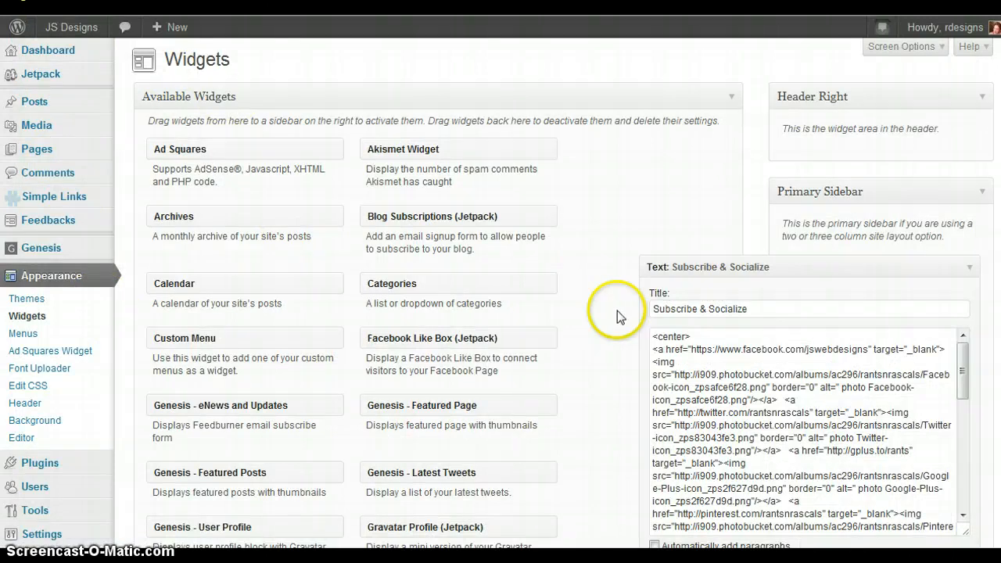
{"action": "scroll", "scroll_direction": "down", "scroll_amount": 3}
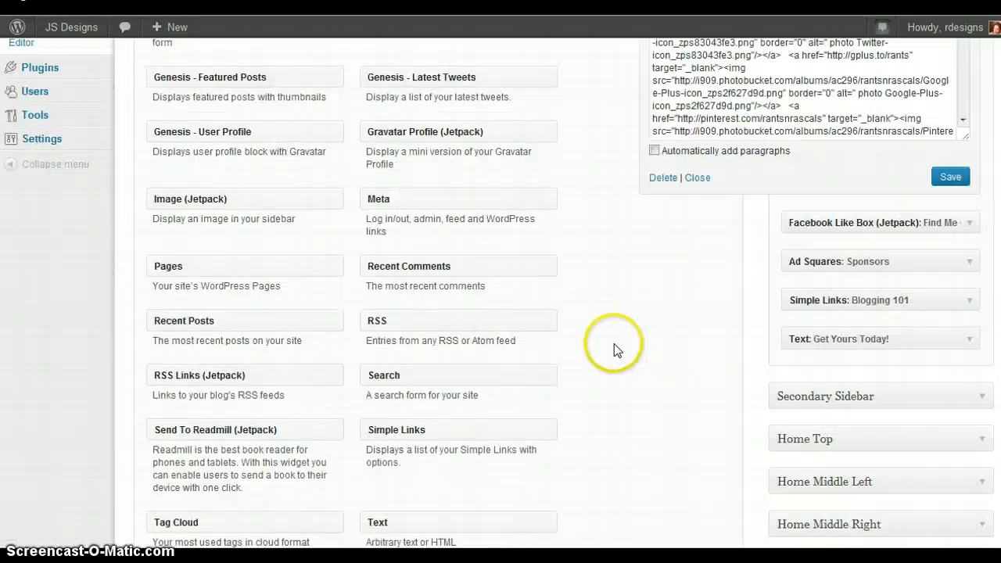
{"action": "scroll", "scroll_direction": "down", "scroll_amount": 3}
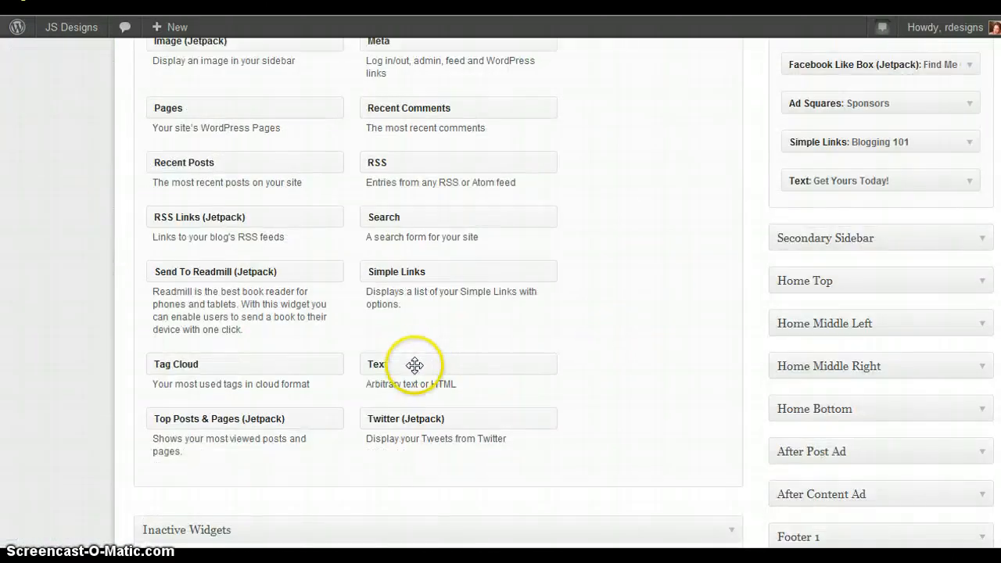
{"action": "mouse_move", "coordinate": [649, 352]}
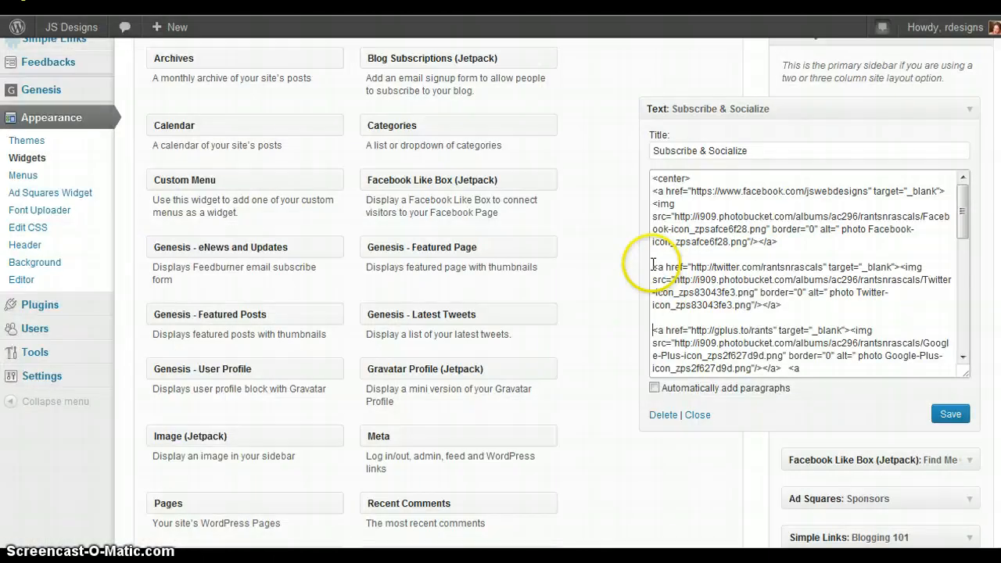
{"action": "mouse_move", "coordinate": [783, 305]}
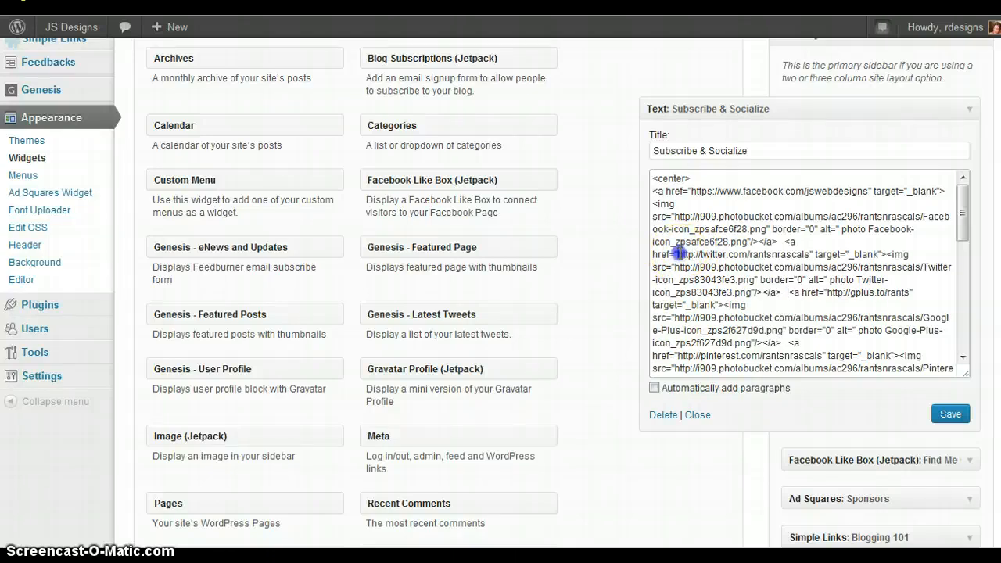
Check the Twitter profile URL in the compact code and save the text widget
{"action": "double_click", "coordinate": [732, 254]}
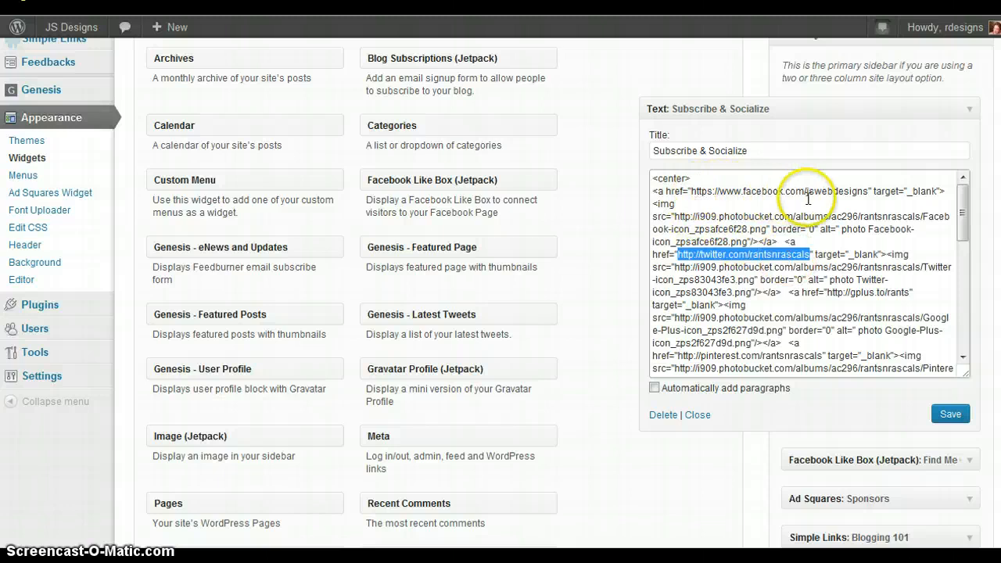
{"action": "mouse_move", "coordinate": [728, 254]}
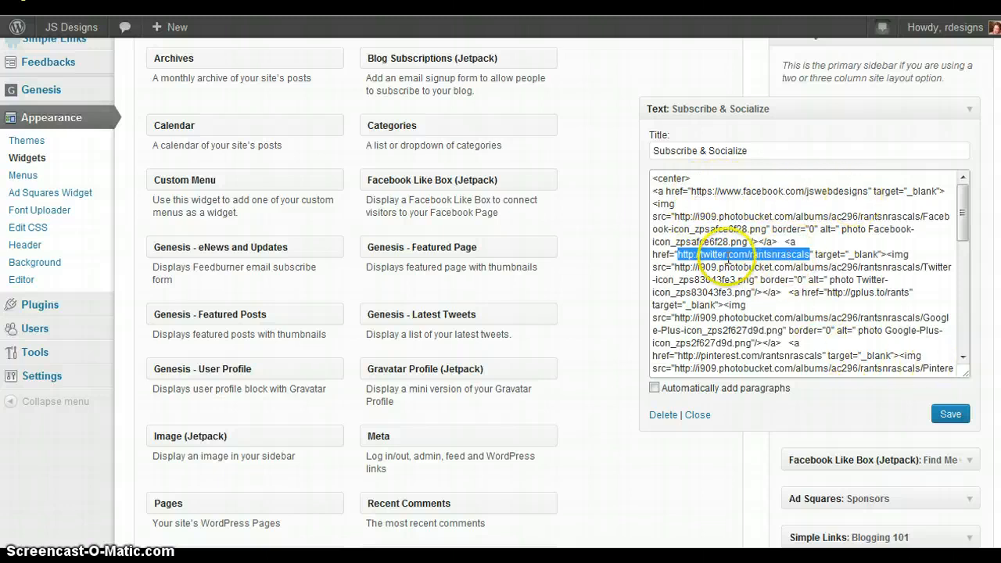
{"action": "scroll", "scroll_direction": "down", "scroll_amount": 3}
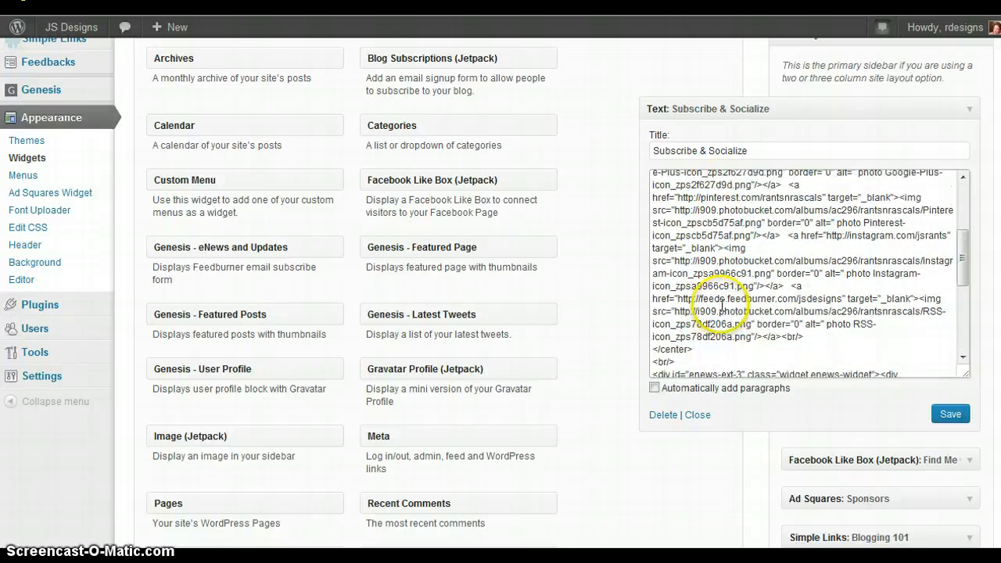
{"action": "mouse_move", "coordinate": [916, 404]}
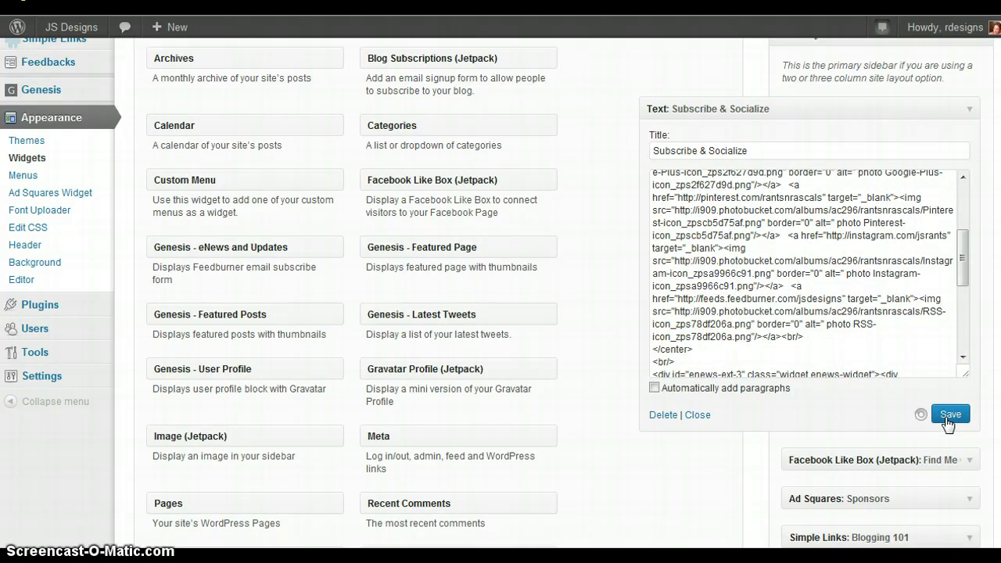
{"action": "left_click", "coordinate": [951, 413]}
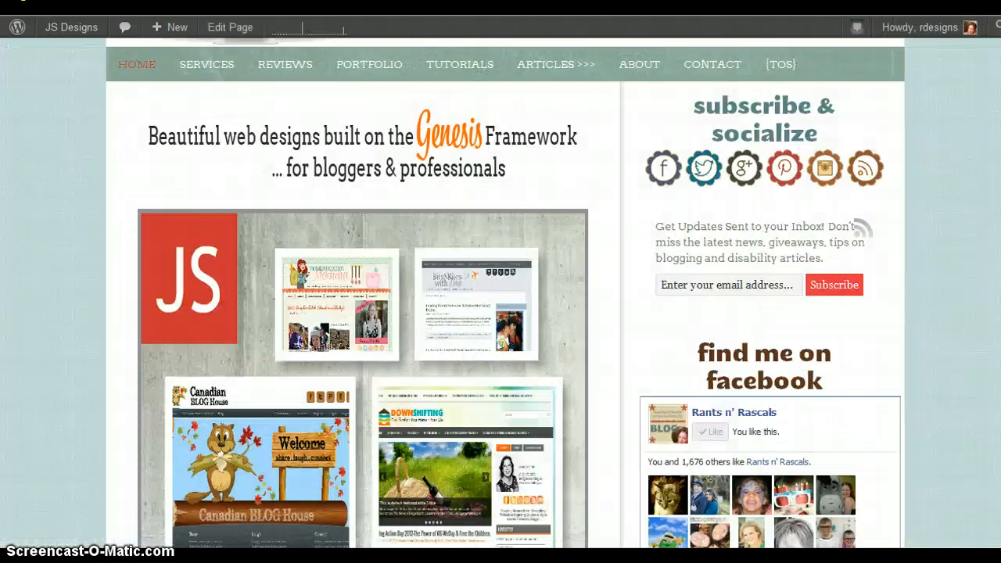
Scroll the live site past the socialize icons and Facebook box, then return to the Widgets admin page
{"action": "scroll", "scroll_direction": "up", "scroll_amount": 3}
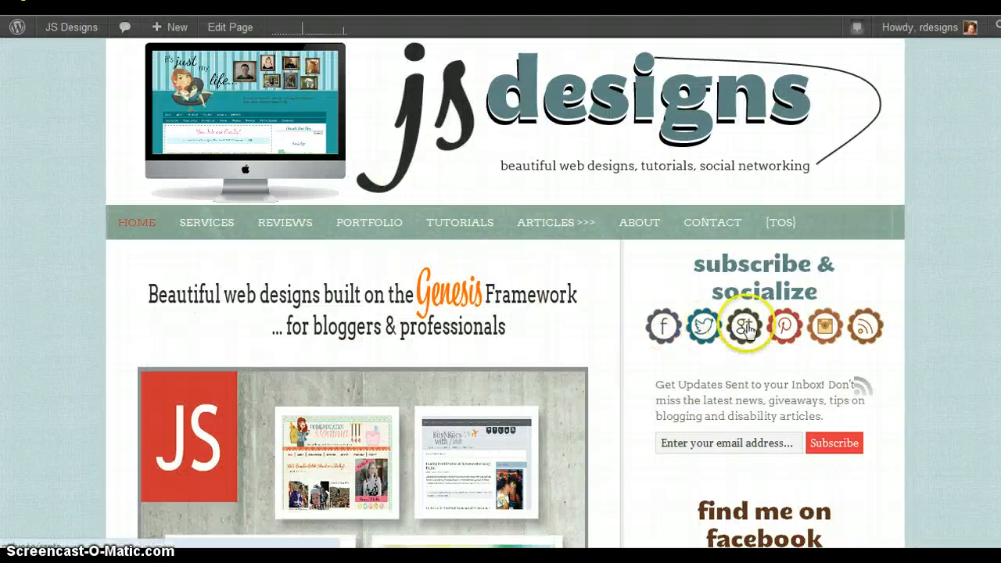
{"action": "scroll", "scroll_direction": "down", "scroll_amount": 3}
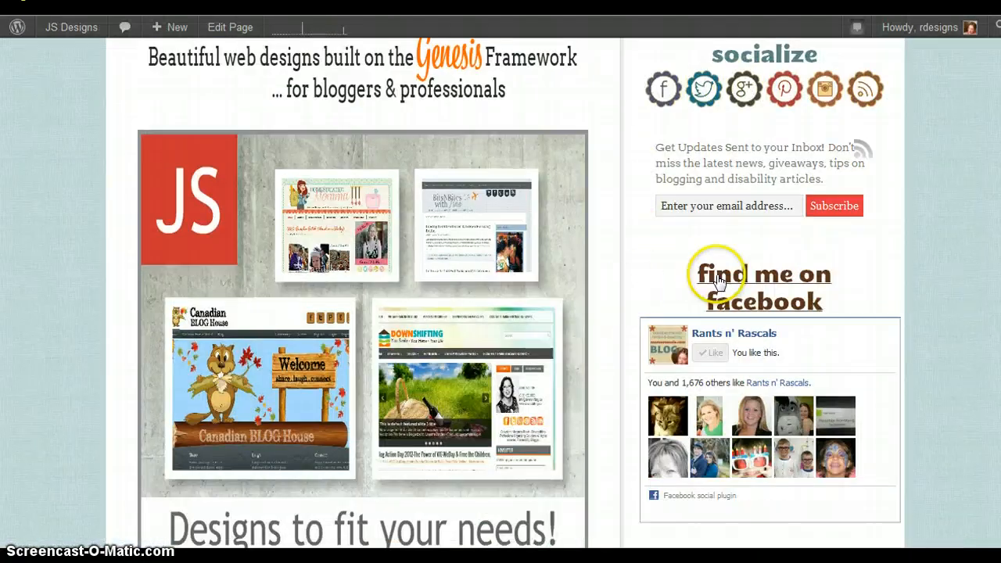
{"action": "scroll", "scroll_direction": "down", "scroll_amount": 3}
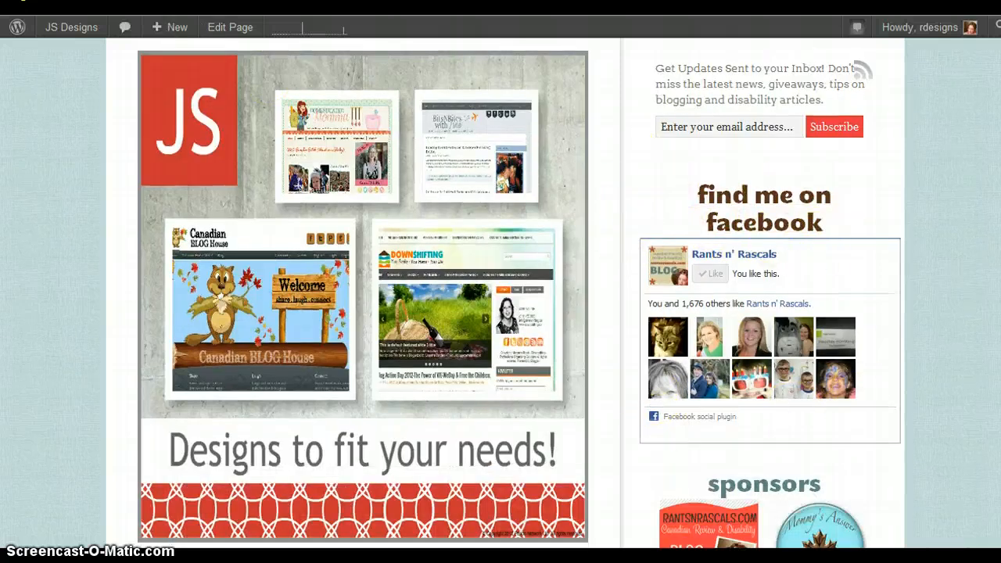
{"action": "left_click", "coordinate": [28, 156]}
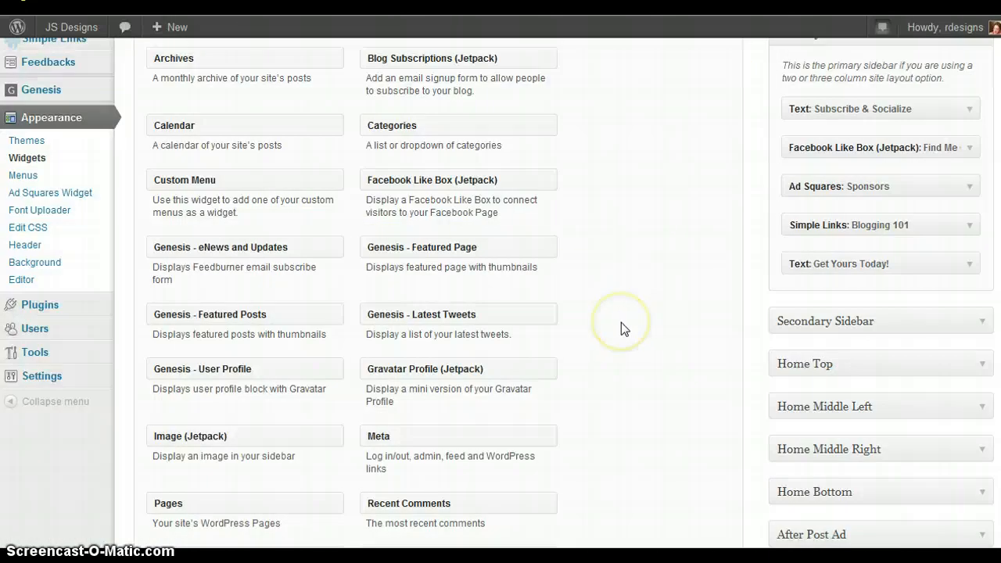
Scroll the Widgets page to the Facebook Like Box (Jetpack) widget in the Primary Sidebar
{"action": "scroll", "scroll_direction": "up", "scroll_amount": 3}
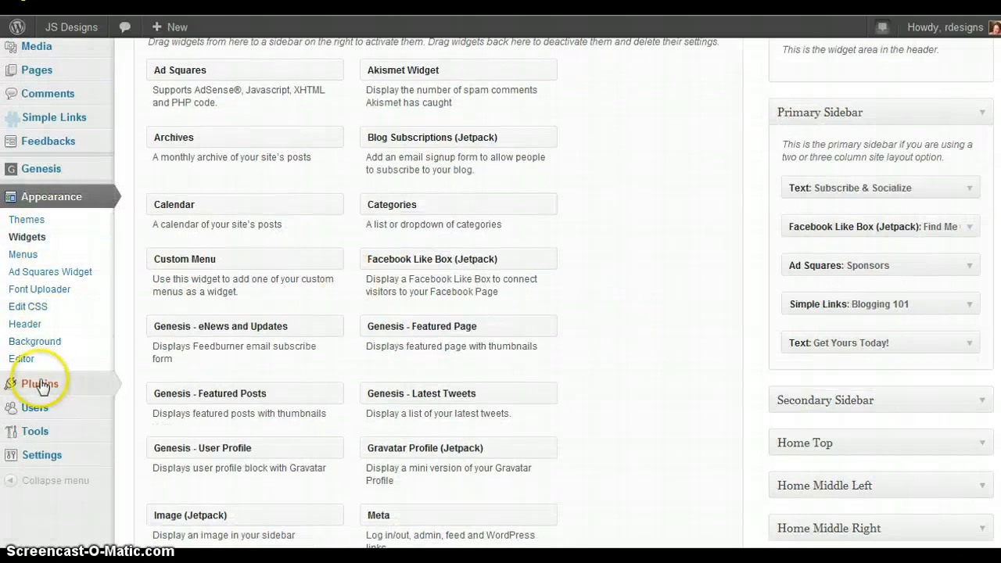
{"action": "scroll", "scroll_direction": "up", "scroll_amount": 3}
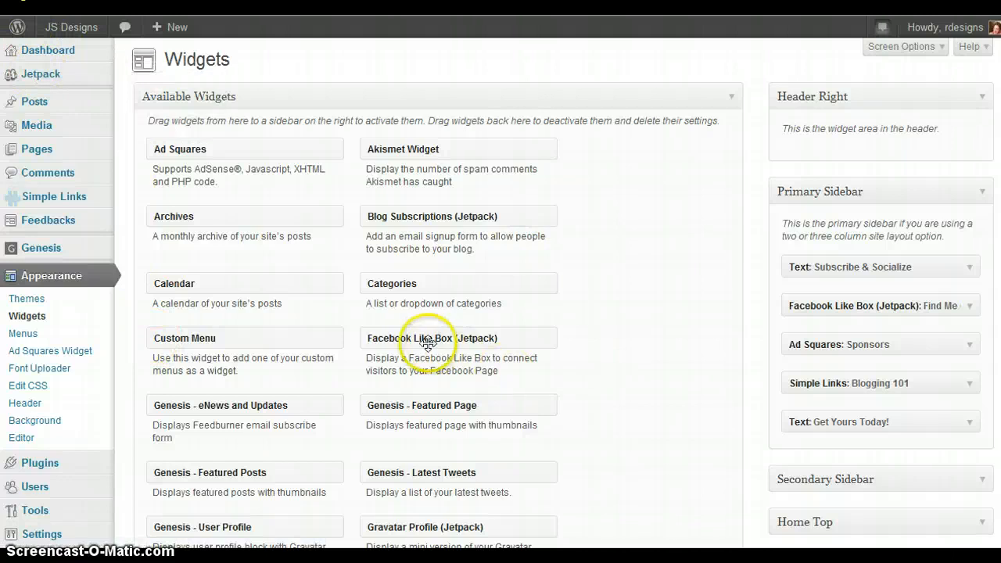
{"action": "mouse_move", "coordinate": [596, 336]}
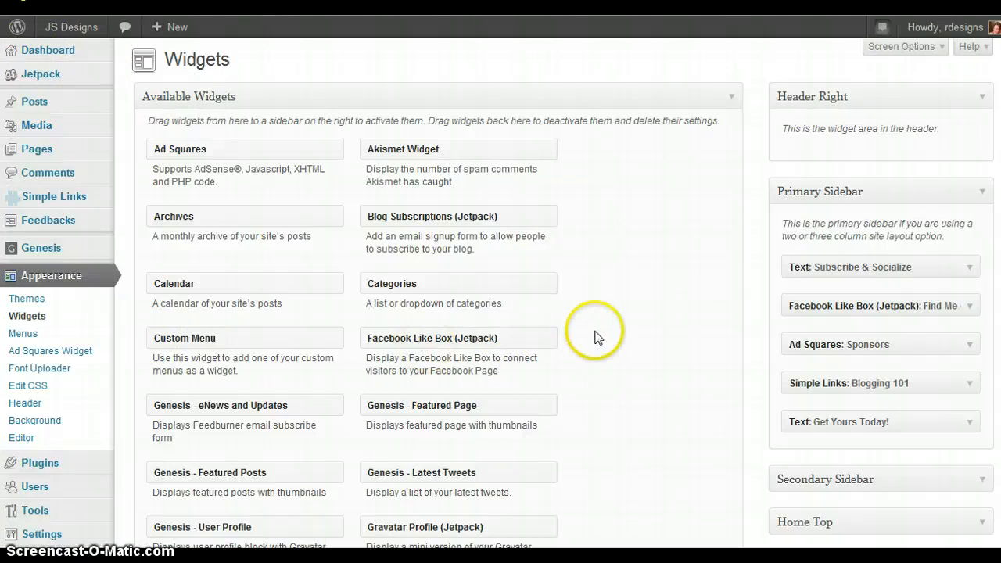
{"action": "scroll", "scroll_direction": "down", "scroll_amount": 3}
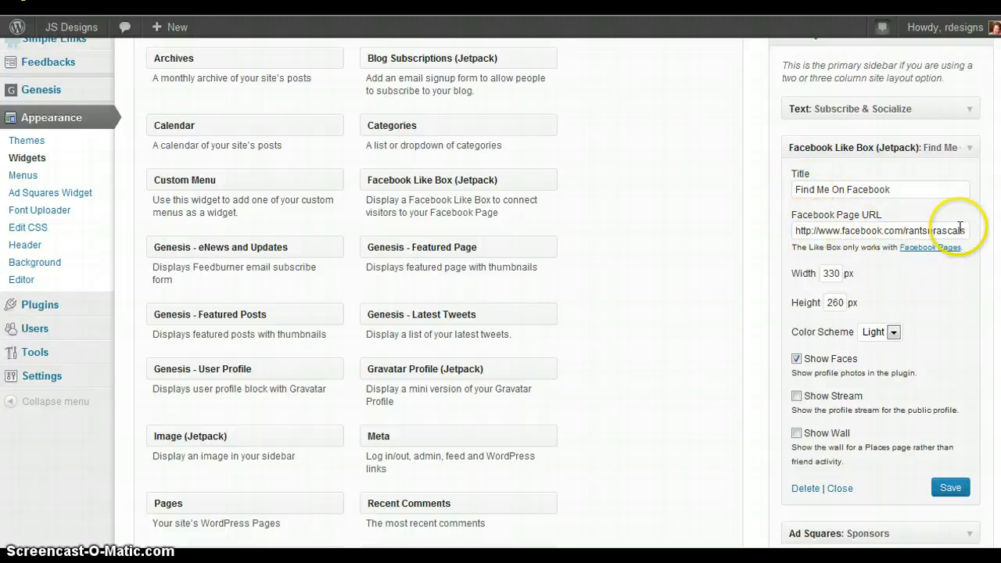
Keep the Like Box at width 330, height 260 with Show Faces ticked, and save the widget
{"action": "scroll", "scroll_direction": "down", "scroll_amount": 3}
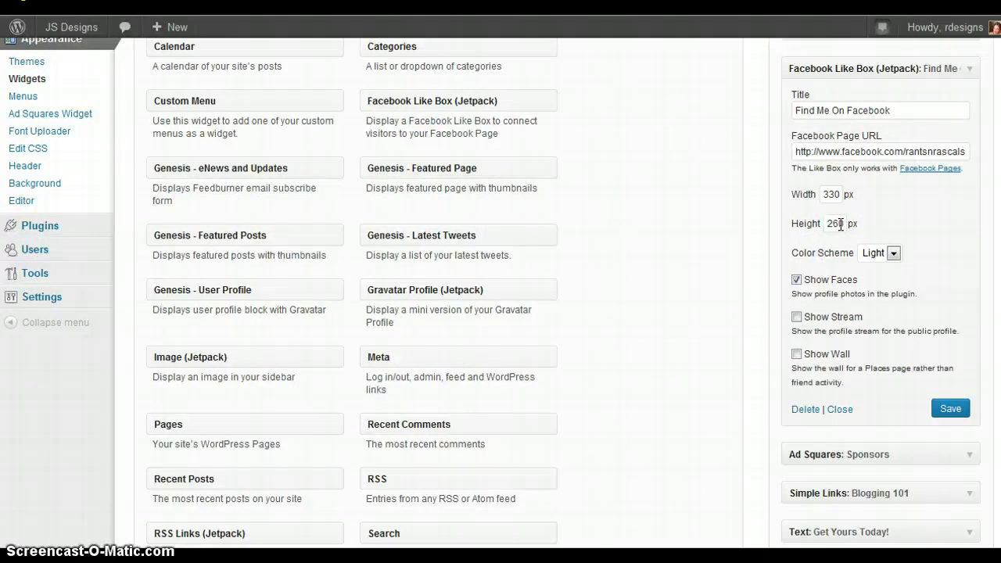
{"action": "left_click", "coordinate": [895, 253]}
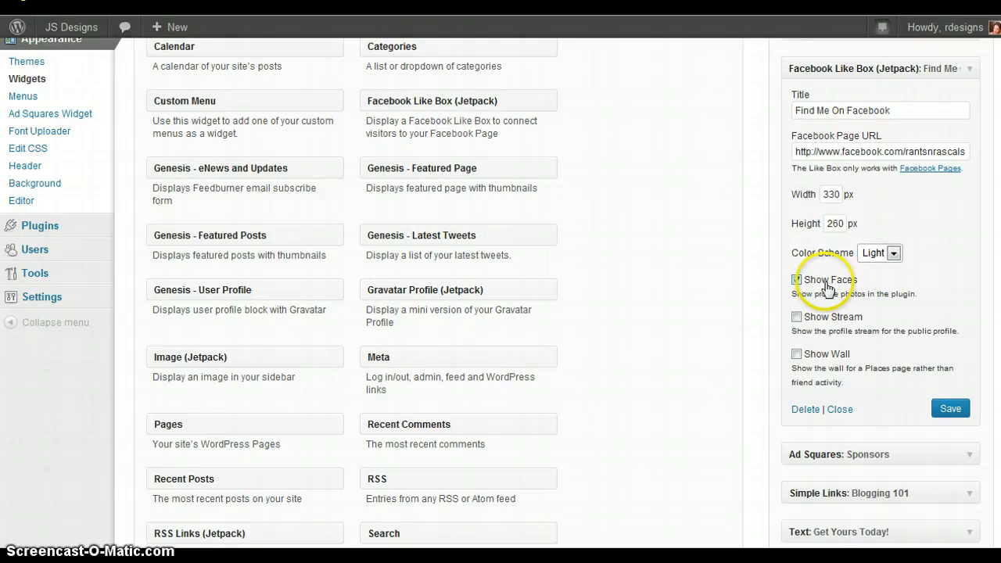
{"action": "left_click", "coordinate": [797, 280]}
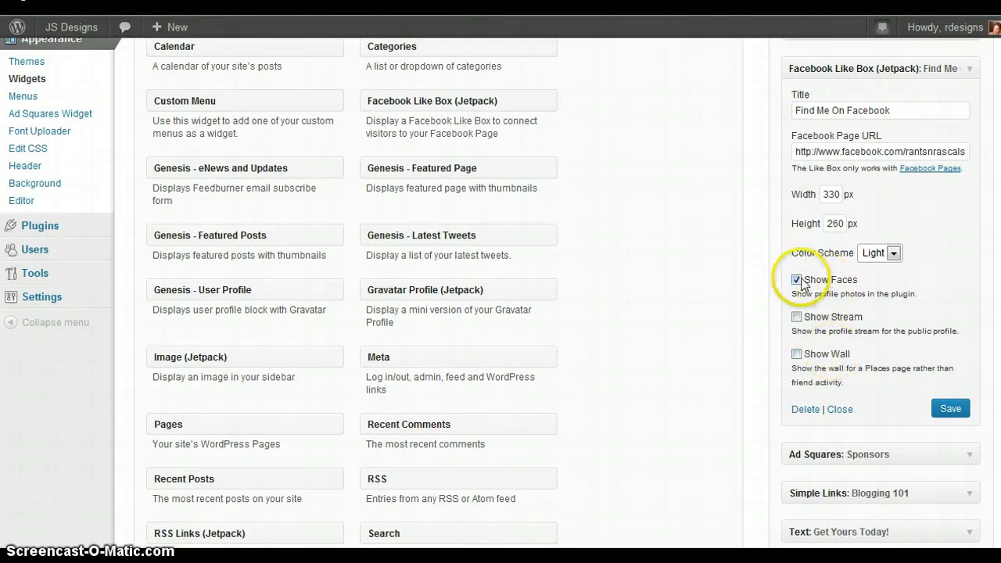
{"action": "mouse_move", "coordinate": [950, 410]}
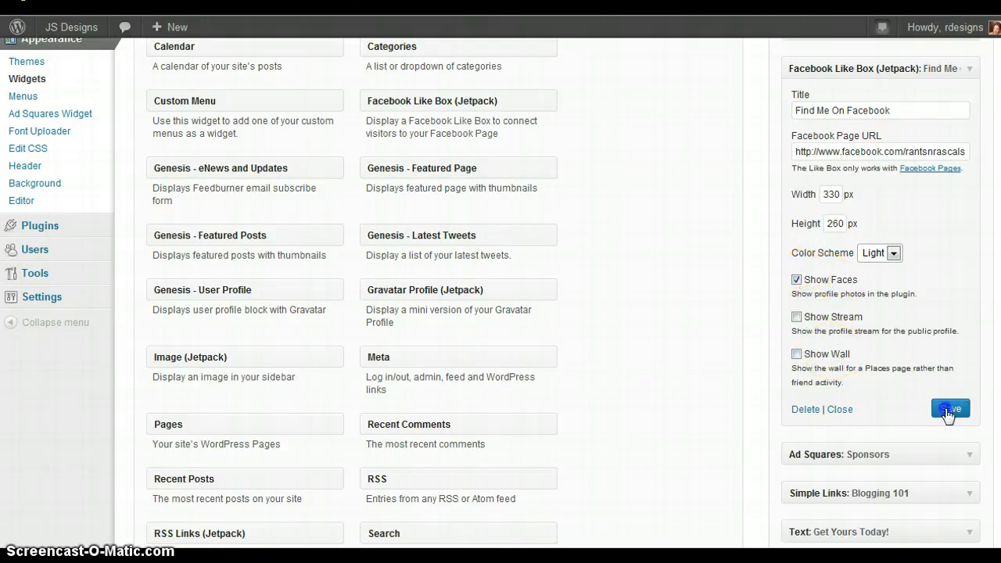
{"action": "left_click", "coordinate": [952, 410]}
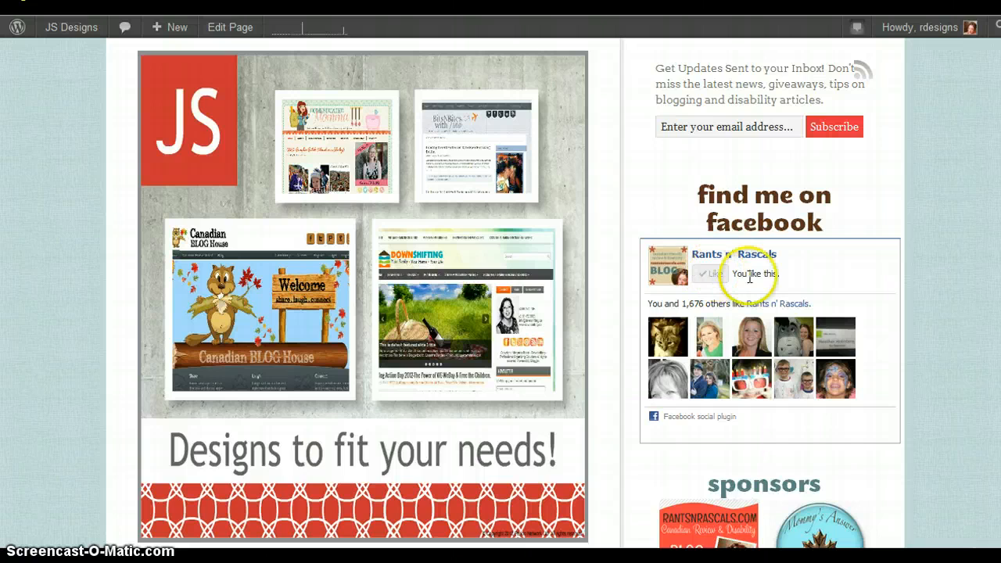
Scroll down the live site's sidebar past the Like Box to the Blogging 101 links and badge code
{"action": "scroll", "scroll_direction": "down", "scroll_amount": 3}
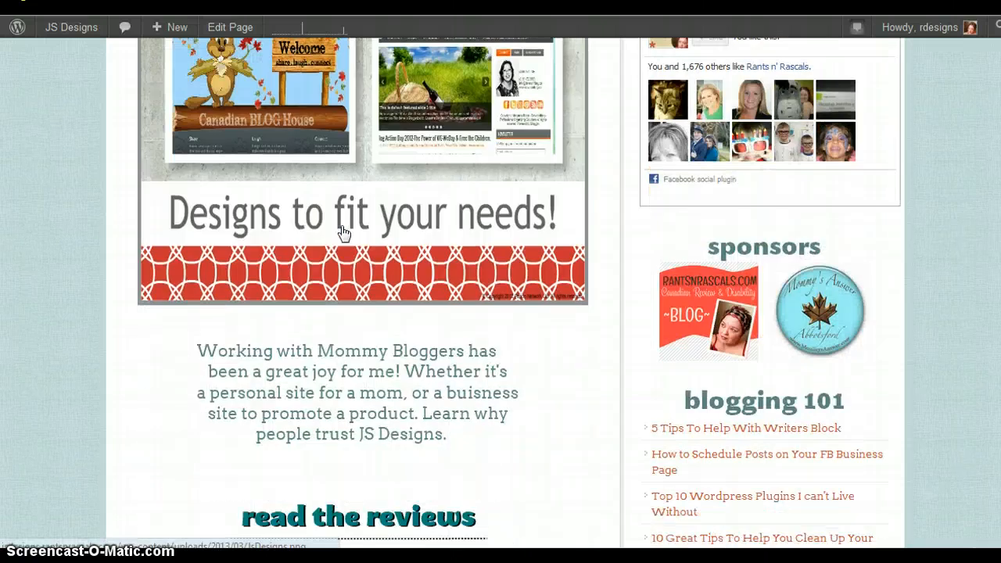
{"action": "scroll", "scroll_direction": "down", "scroll_amount": 3}
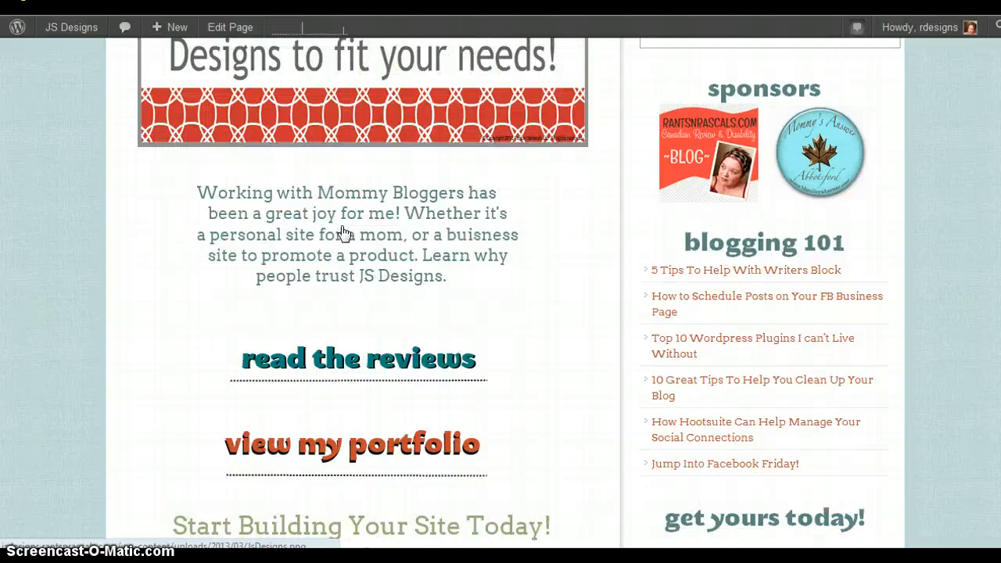
{"action": "scroll", "scroll_direction": "down", "scroll_amount": 3}
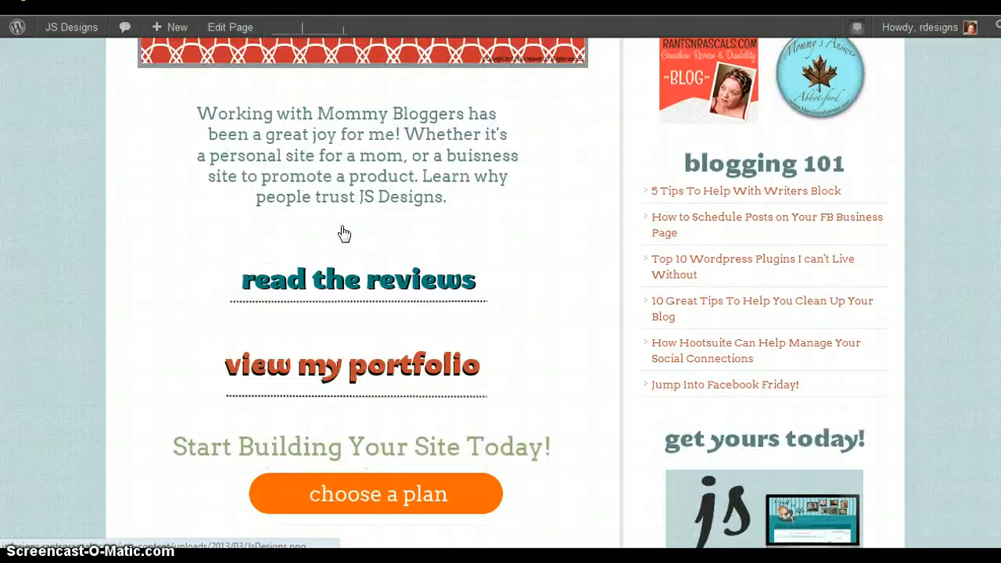
{"action": "mouse_move", "coordinate": [149, 280]}
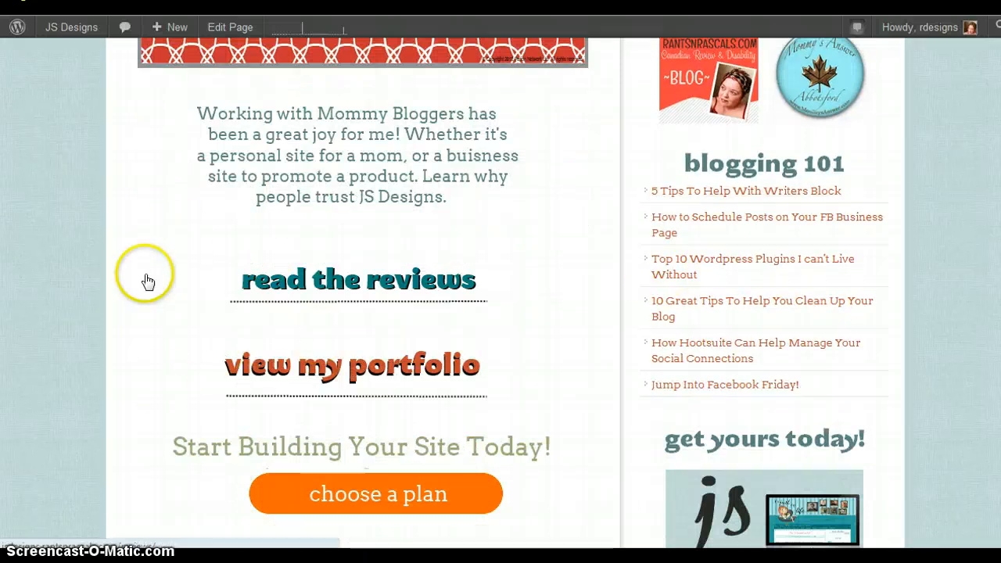
{"action": "scroll", "scroll_direction": "down", "scroll_amount": 3}
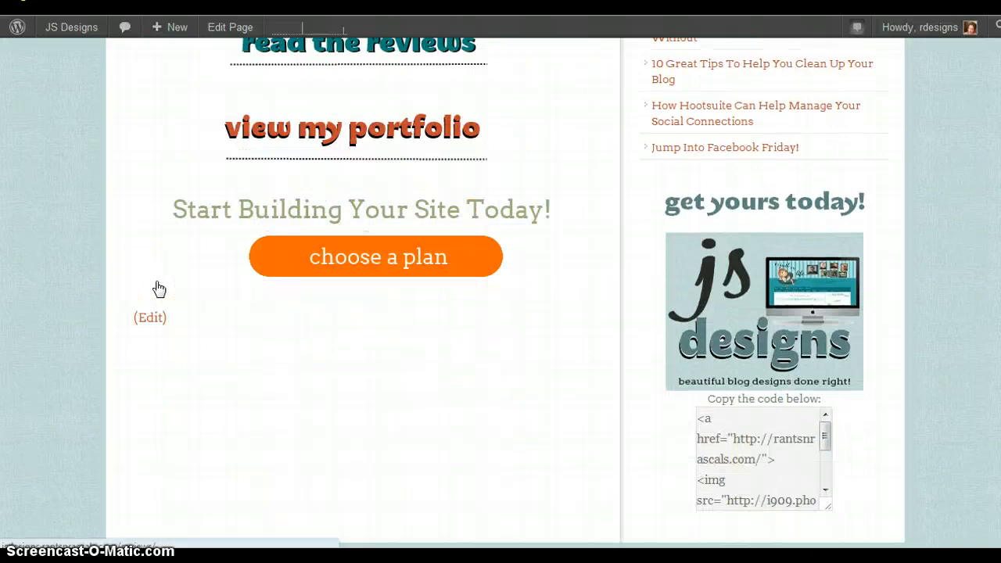